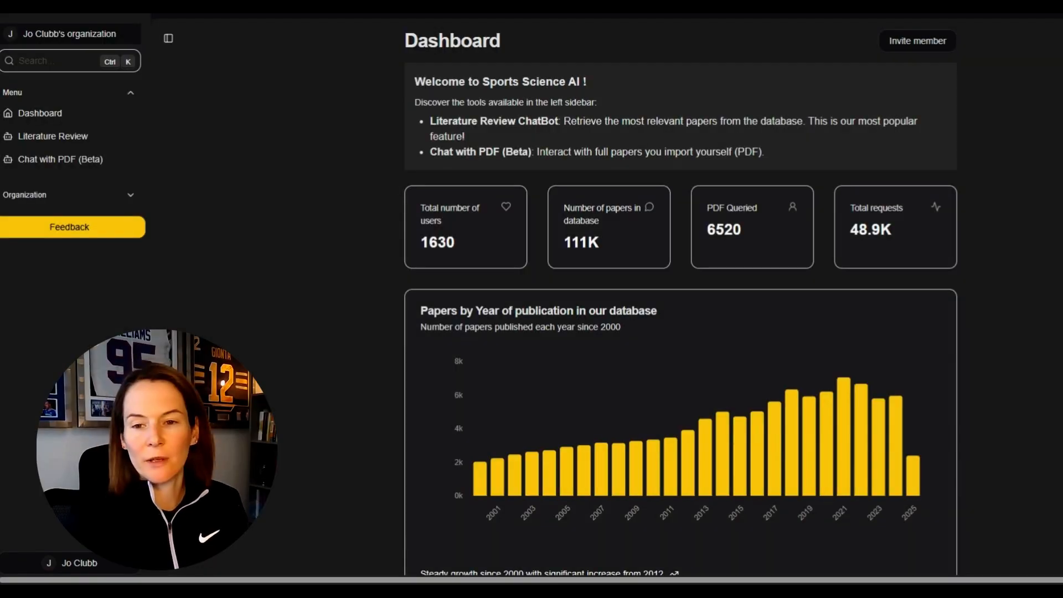
{"action": "mouse_move", "coordinate": [656, 303]}
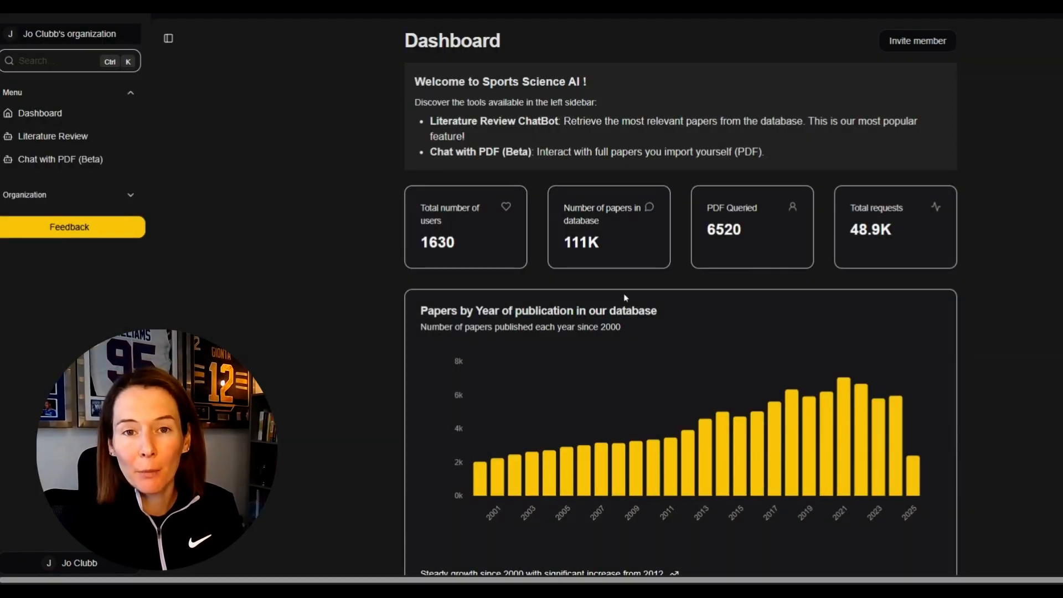
{"action": "mouse_move", "coordinate": [631, 282]}
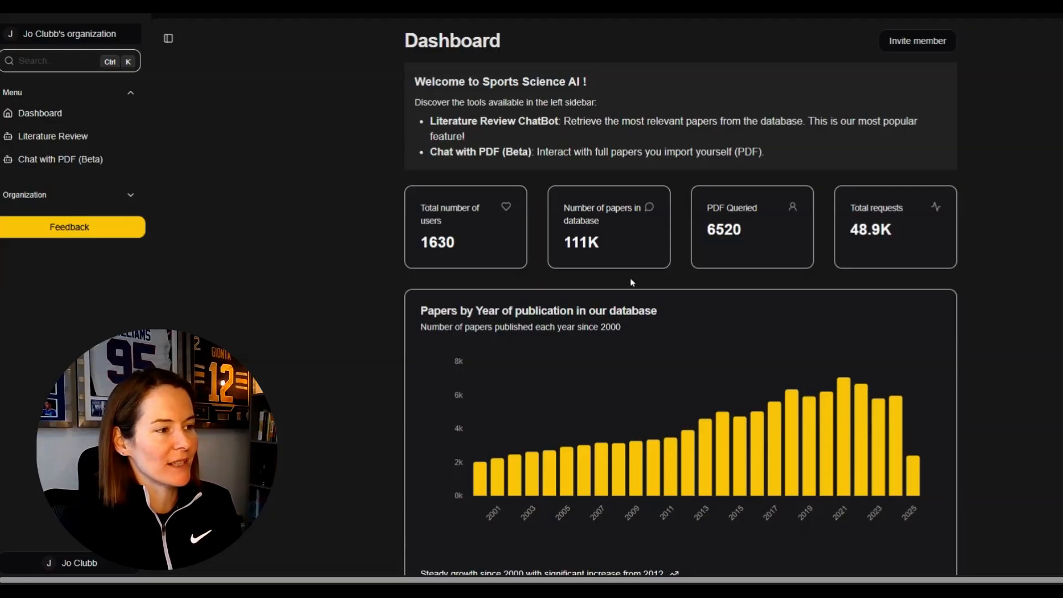
{"action": "mouse_move", "coordinate": [582, 258]}
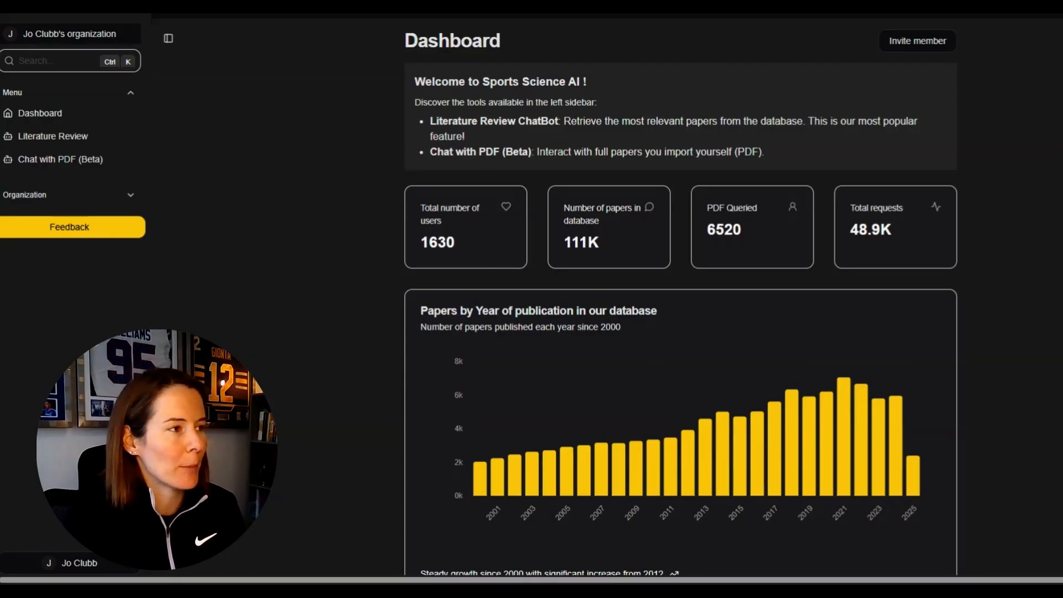
{"action": "mouse_move", "coordinate": [491, 170]}
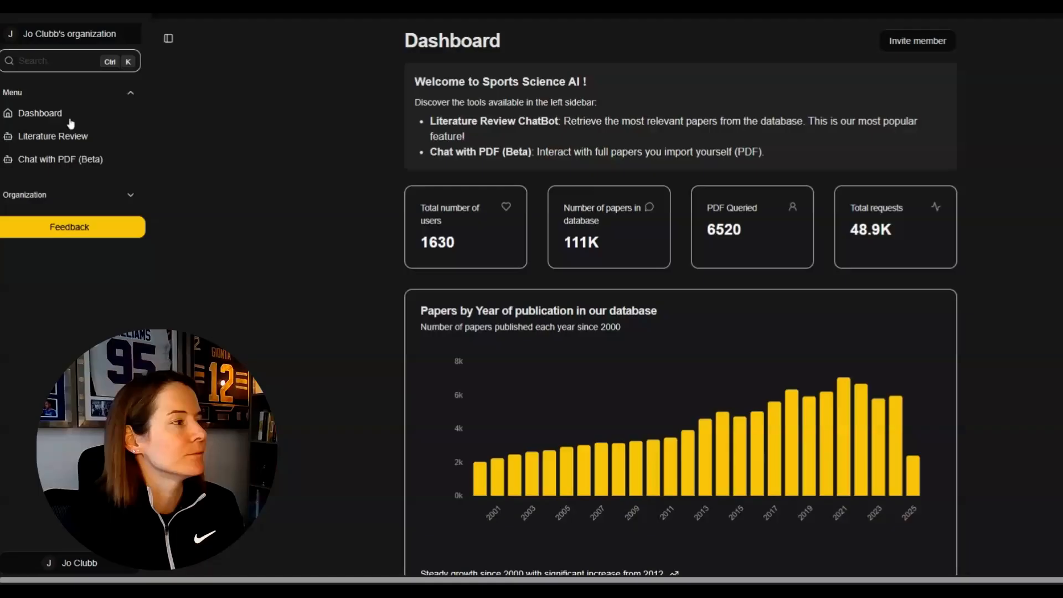
Open the Literature Review chats to show the Jump Force Curves conversation
{"action": "left_click", "coordinate": [52, 136]}
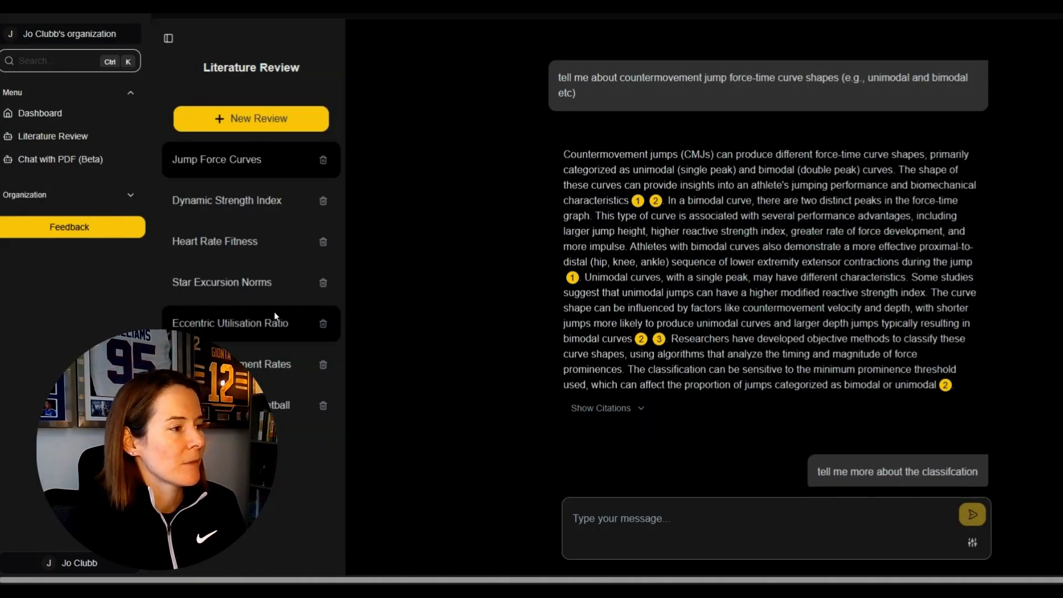
{"action": "mouse_move", "coordinate": [415, 252]}
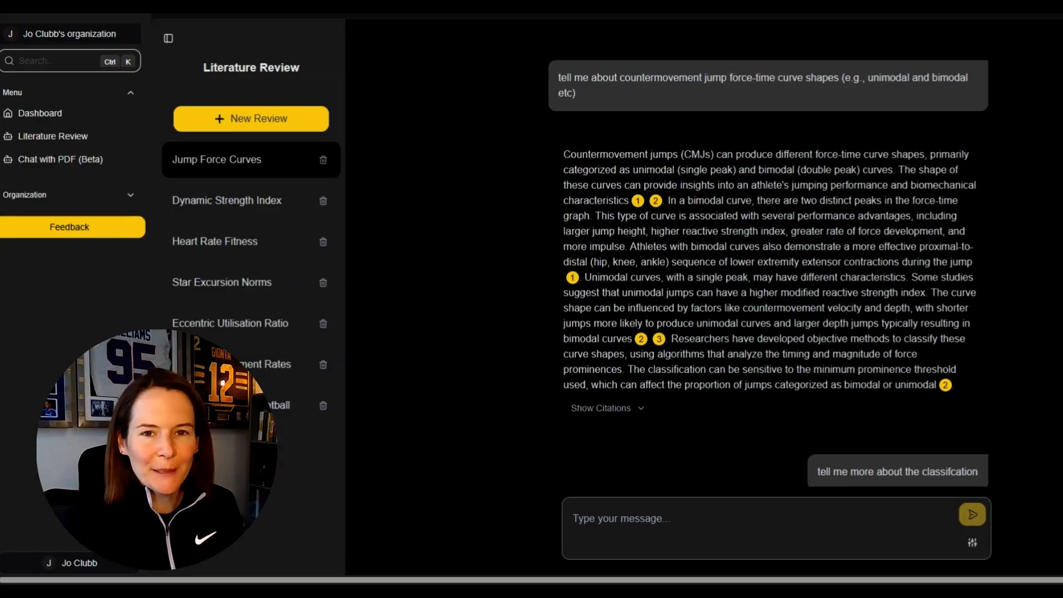
{"action": "mouse_move", "coordinate": [749, 98]}
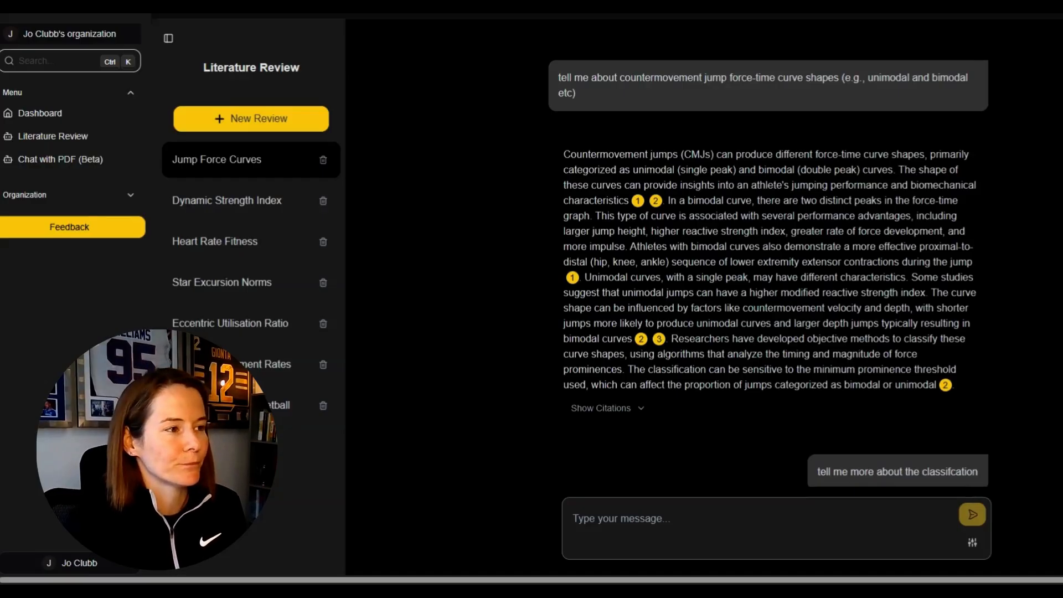
Start a new review and submit 'effects of cold water immersion on athletic recovery'
{"action": "left_click", "coordinate": [250, 119]}
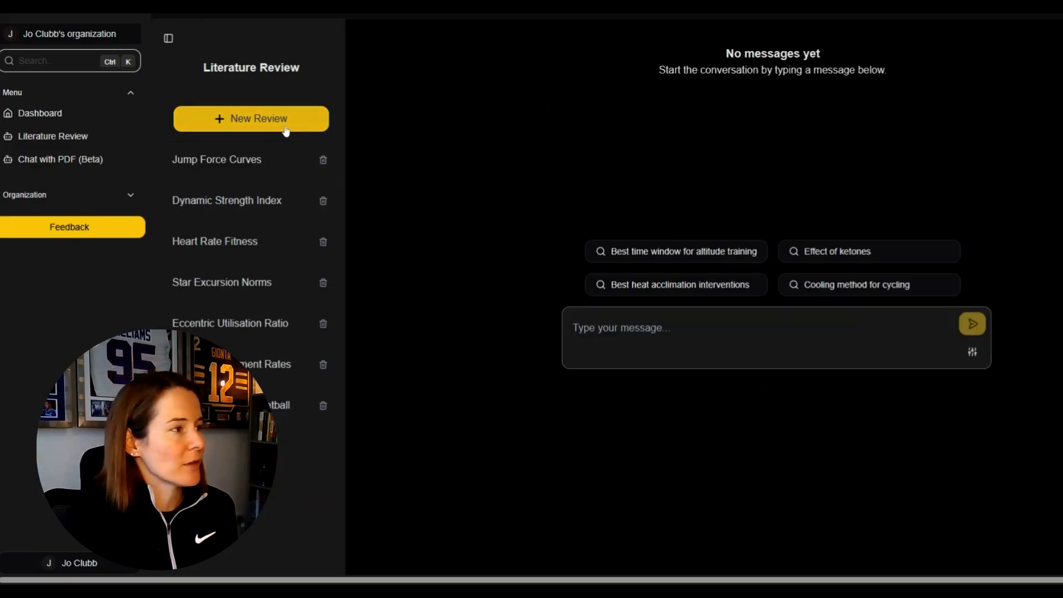
{"action": "mouse_move", "coordinate": [635, 299]}
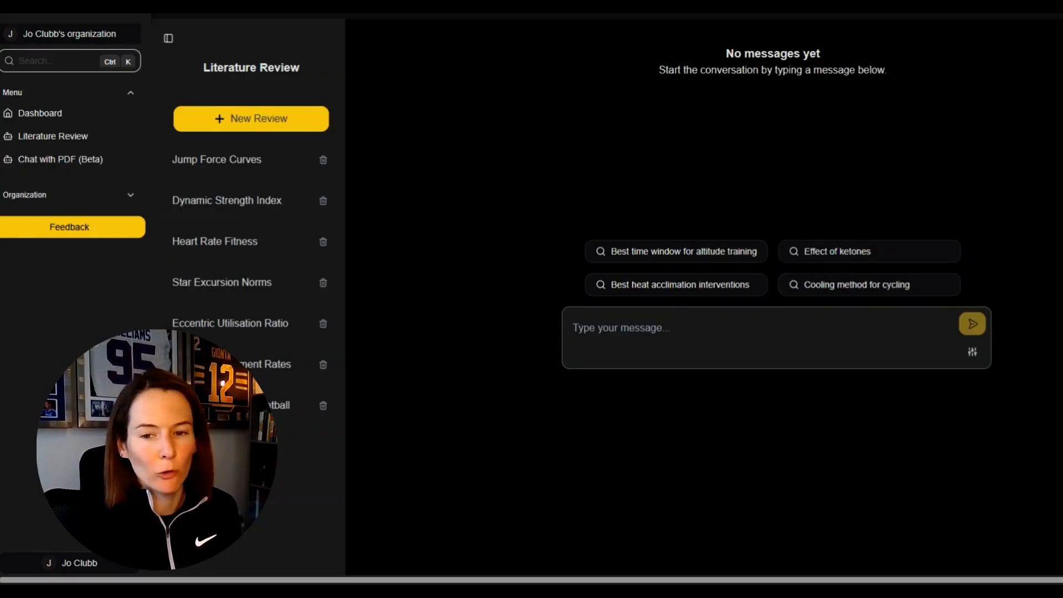
{"action": "type", "text": "effects"}
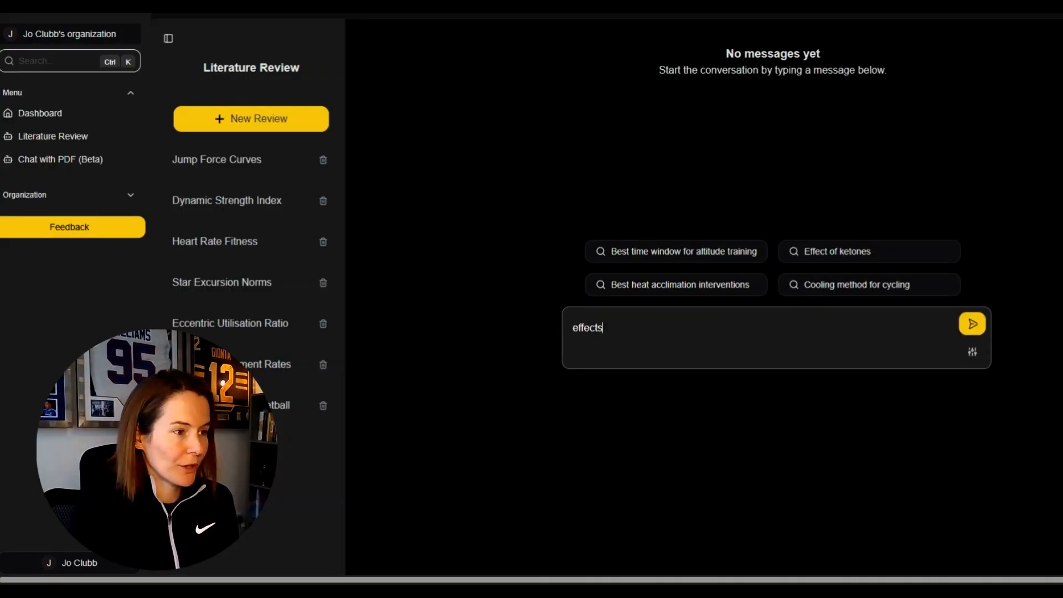
{"action": "type", "text": "o"}
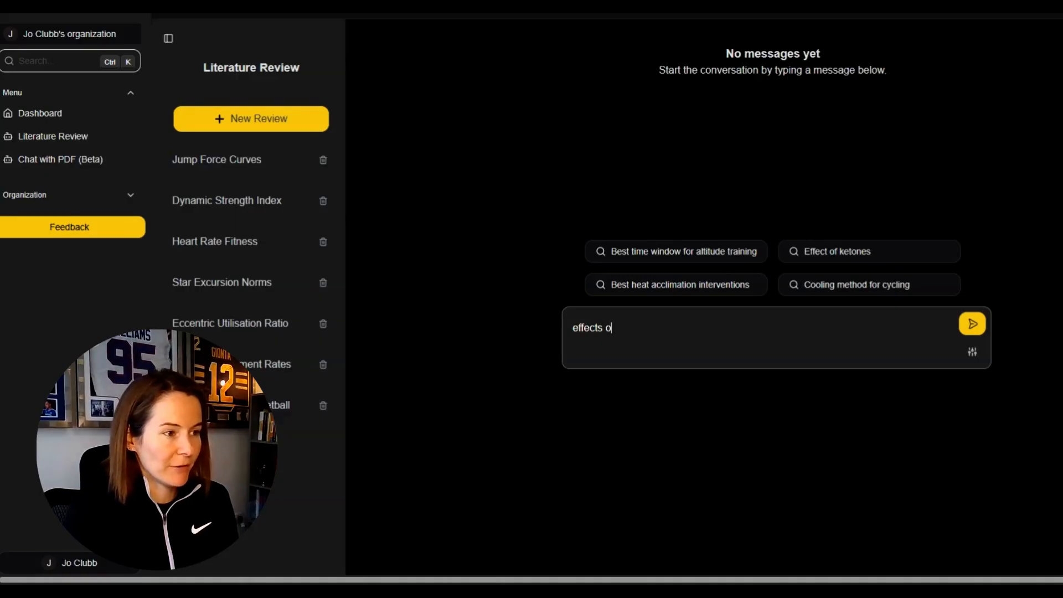
{"action": "type", "text": "f cold water immersion on athletic recov"}
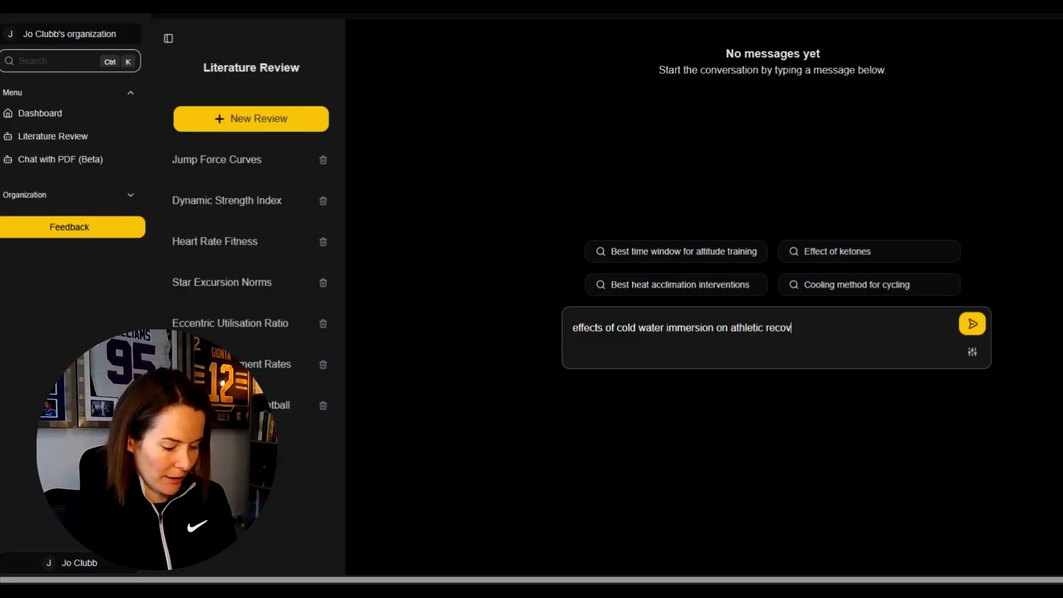
{"action": "left_click", "coordinate": [972, 323]}
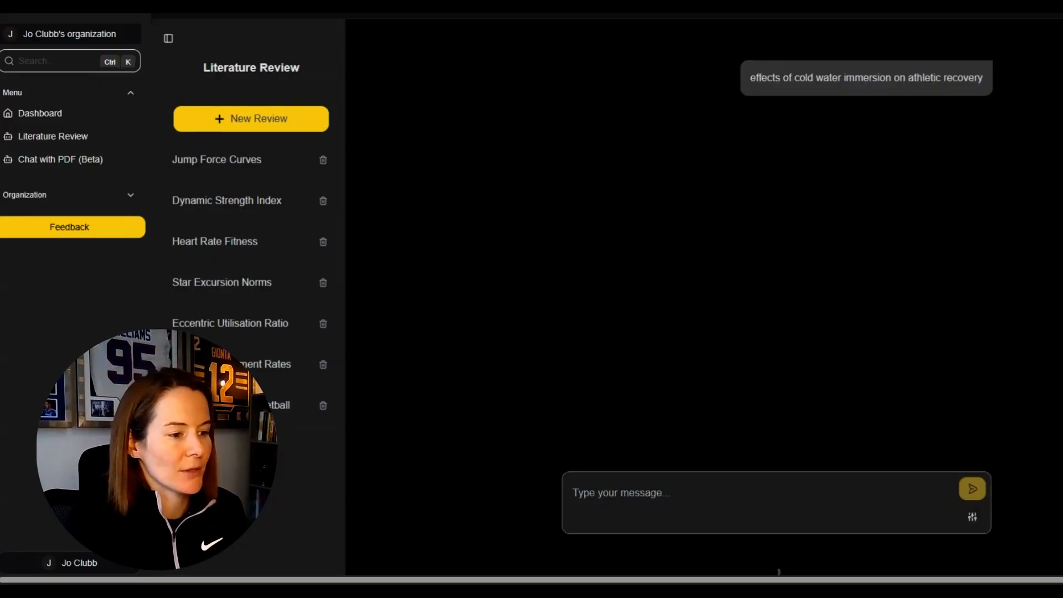
Get the cited reply on cold water immersion's mixed recovery effects and preview citation badges
{"action": "left_click", "coordinate": [972, 489]}
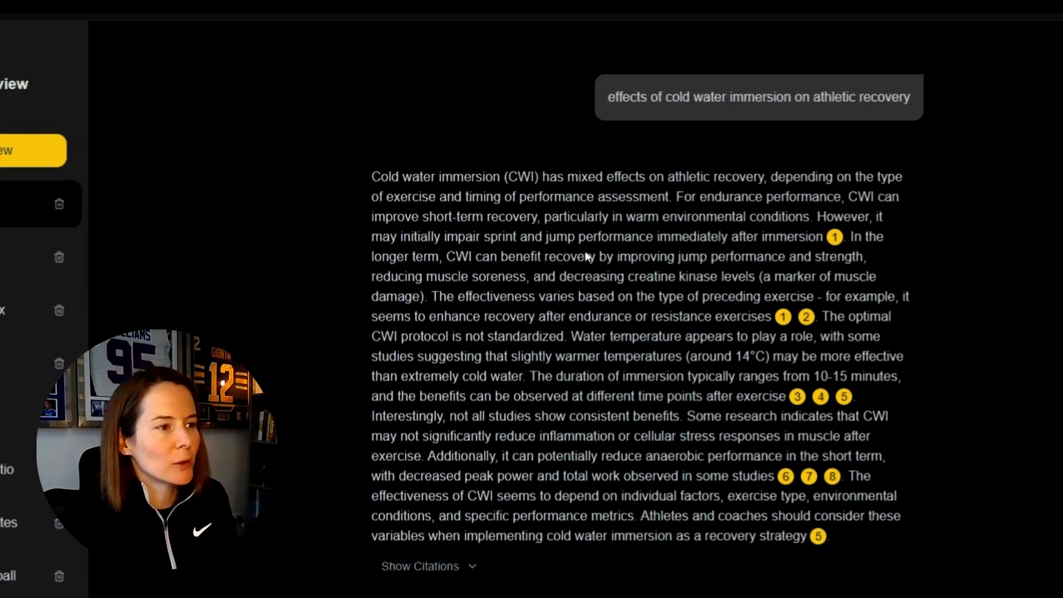
{"action": "mouse_move", "coordinate": [696, 127]}
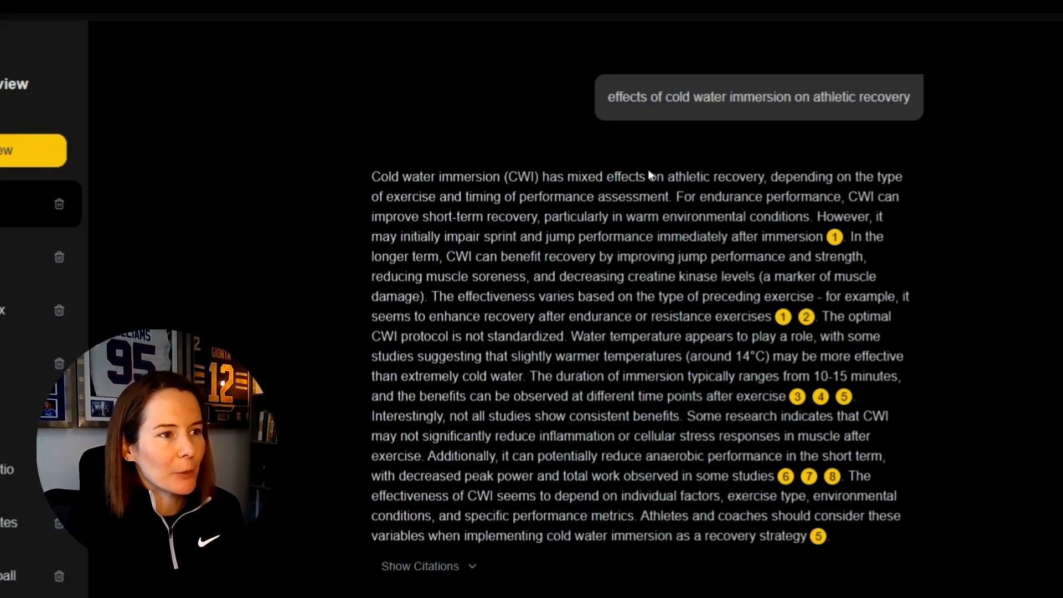
{"action": "mouse_move", "coordinate": [729, 213]}
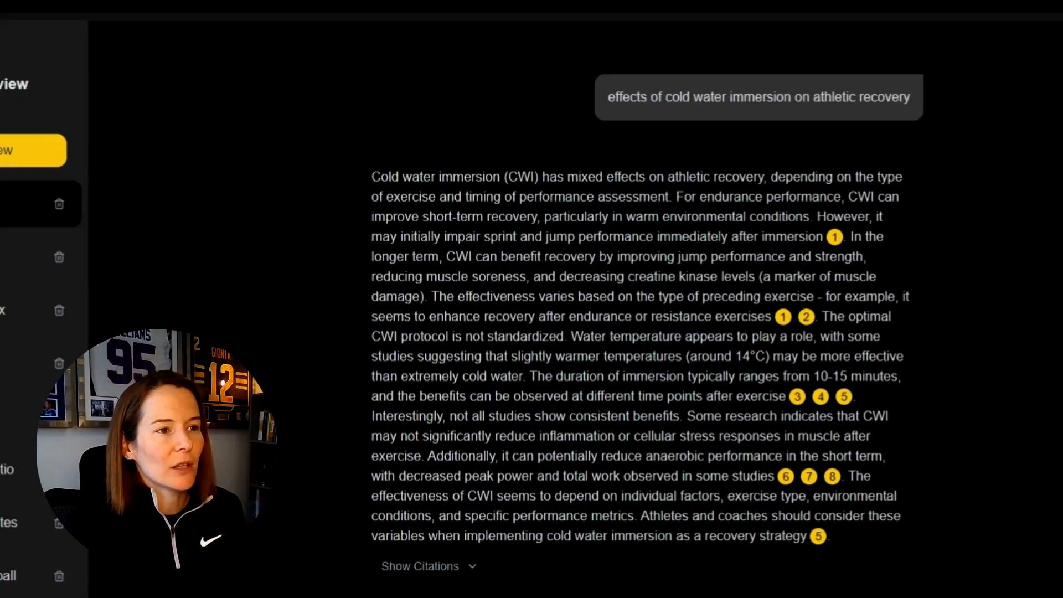
{"action": "mouse_move", "coordinate": [486, 214]}
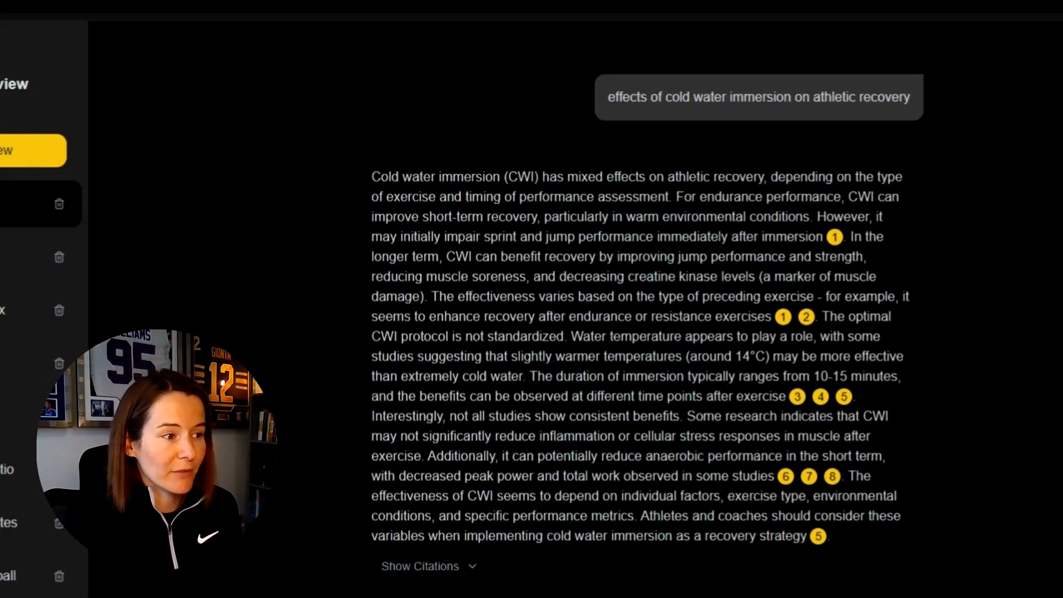
{"action": "mouse_move", "coordinate": [699, 573]}
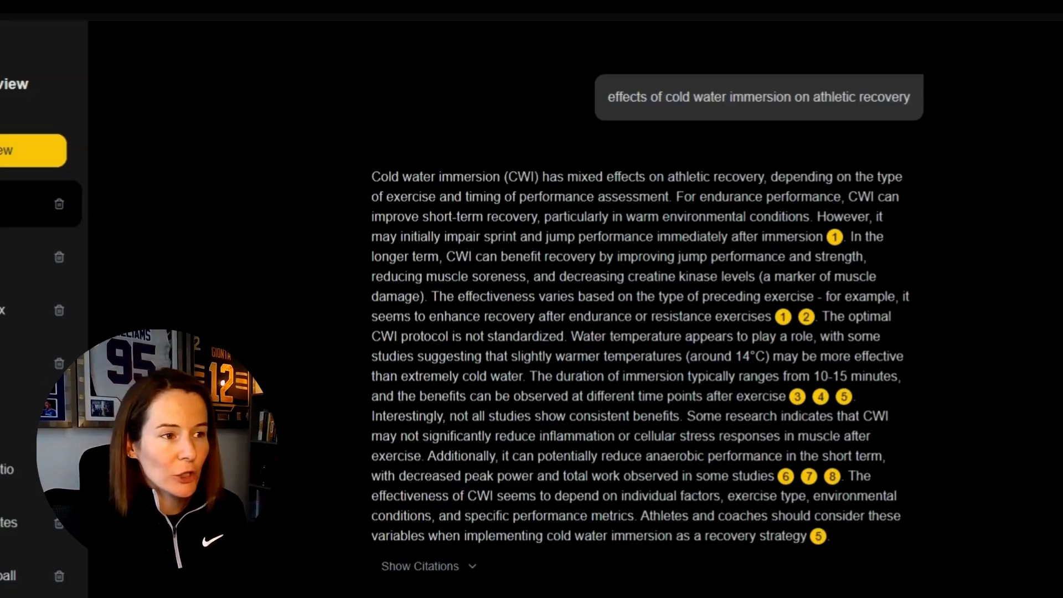
{"action": "mouse_move", "coordinate": [835, 236]}
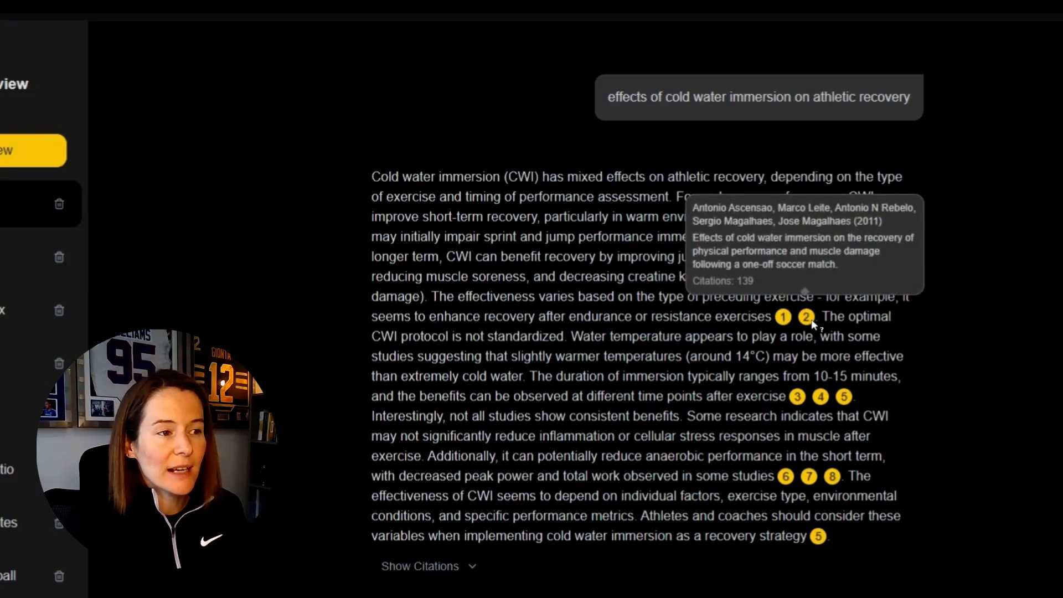
Show the citations under the cold water immersion answer and browse the citation cards
{"action": "left_click", "coordinate": [420, 566]}
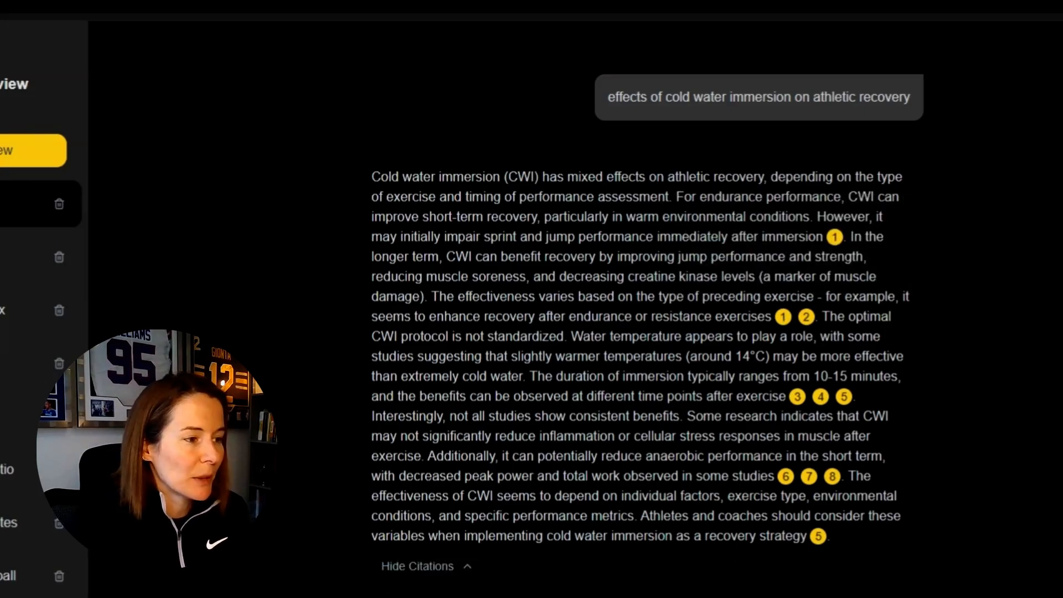
{"action": "scroll", "scroll_direction": "down", "scroll_amount": 3}
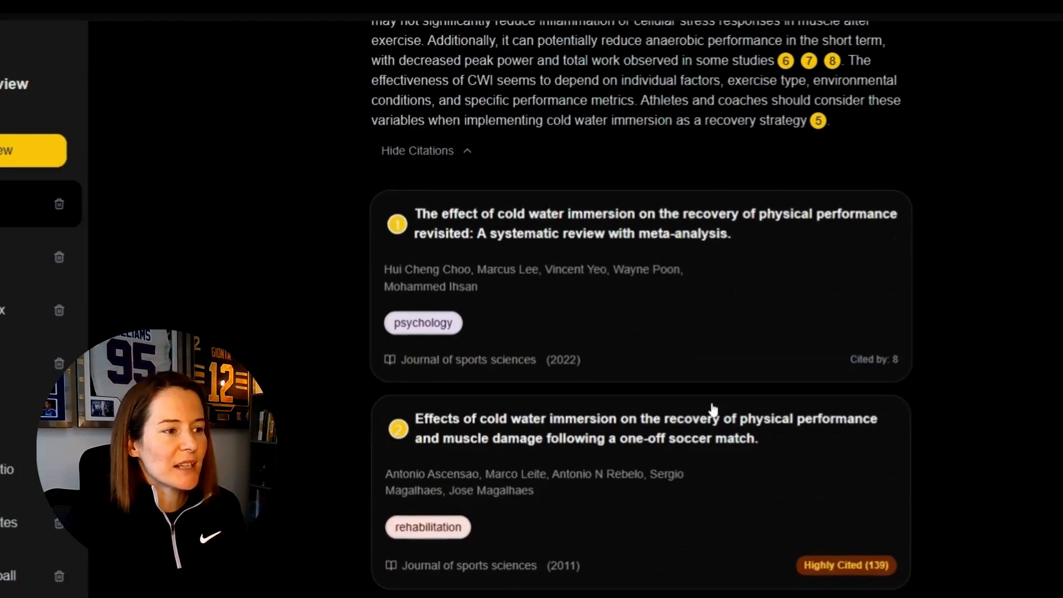
{"action": "scroll", "scroll_direction": "down", "scroll_amount": 3}
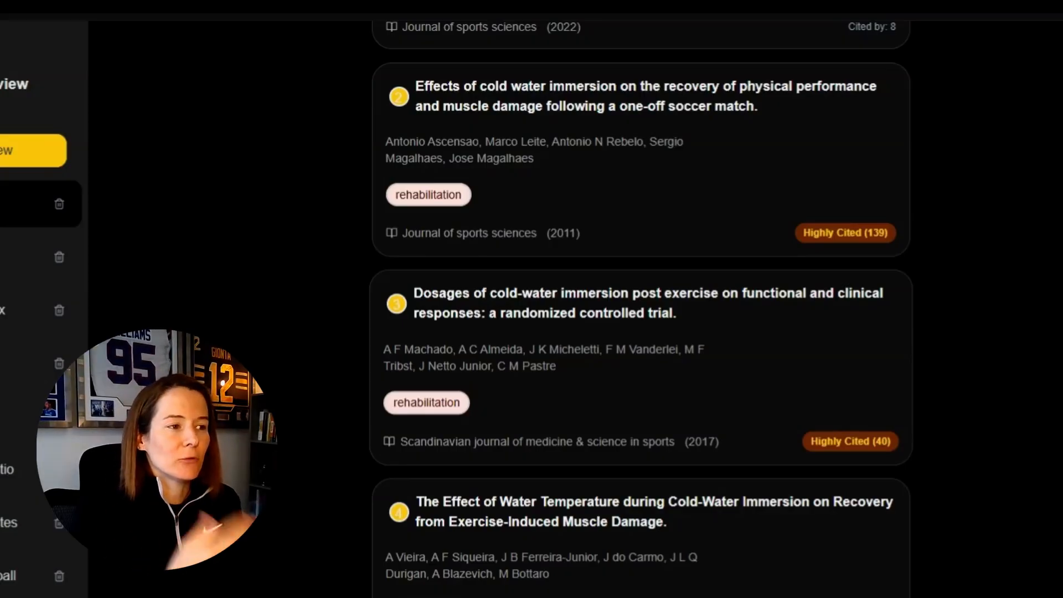
{"action": "scroll", "scroll_direction": "down", "scroll_amount": 3}
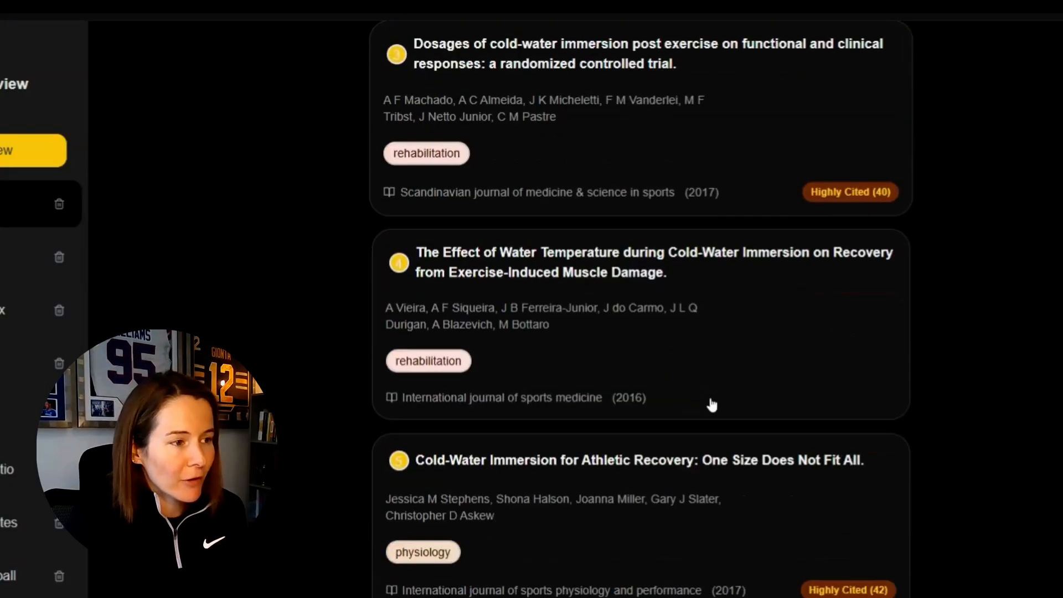
{"action": "scroll", "scroll_direction": "up", "scroll_amount": 3}
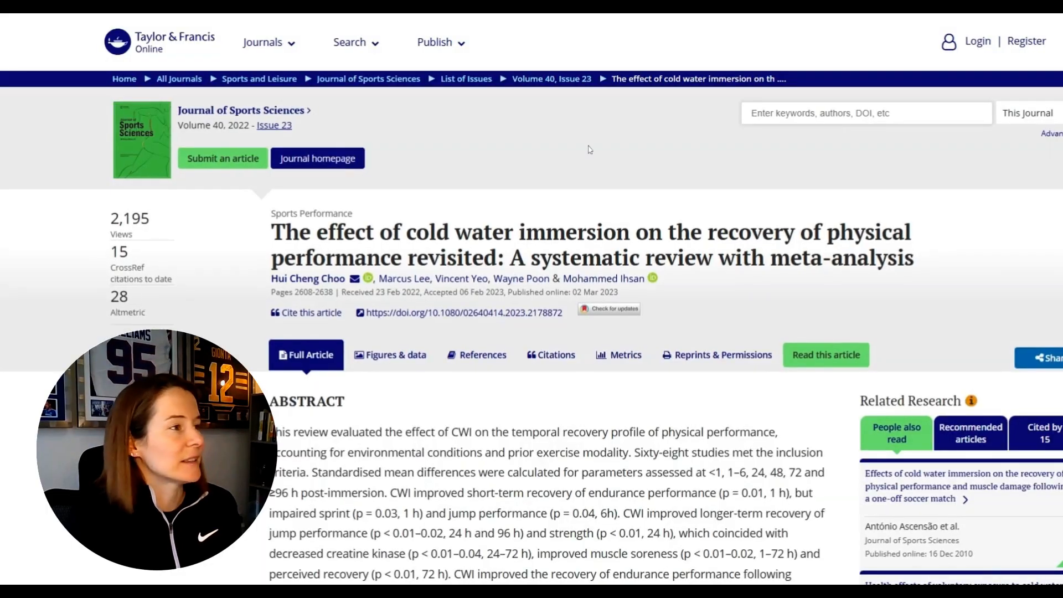
Skim the Taylor & Francis meta-analysis article, then return to the cited answer
{"action": "scroll", "scroll_direction": "down", "scroll_amount": 3}
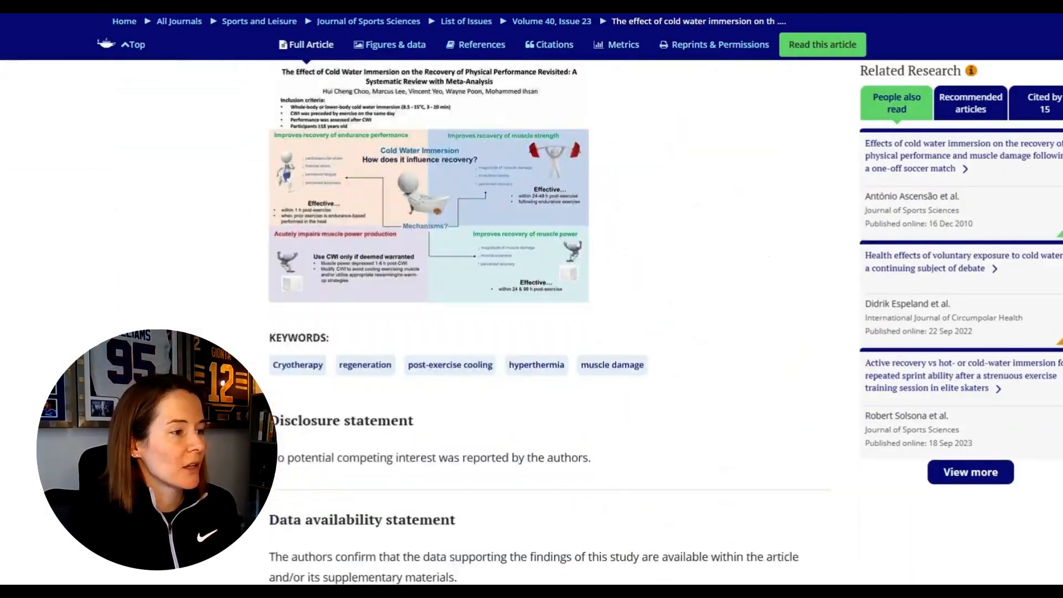
{"action": "scroll", "scroll_direction": "up", "scroll_amount": 3}
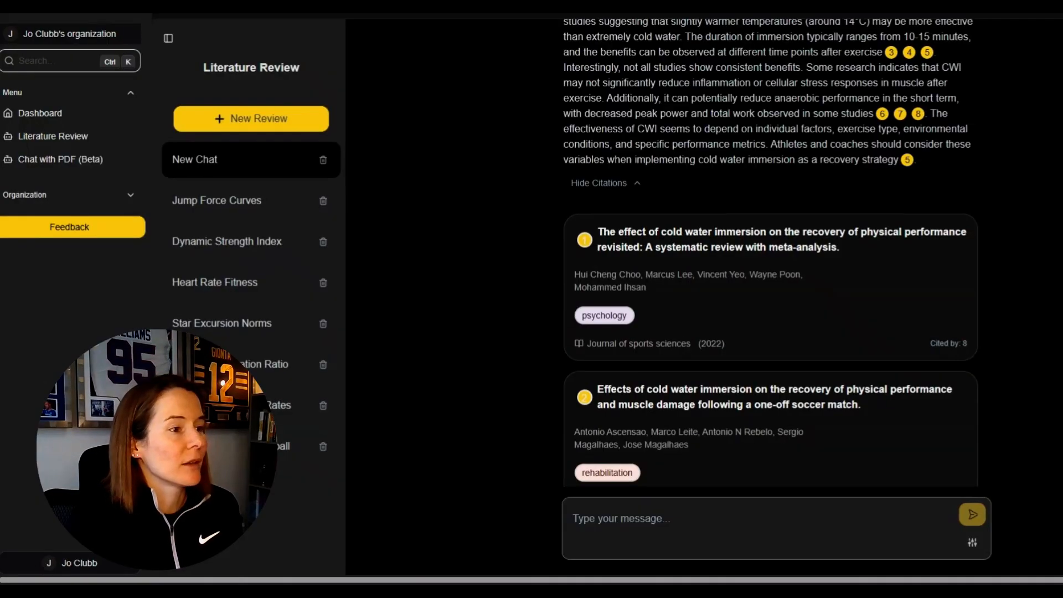
Scroll the citation cards, then hide the citations under the recovery answer
{"action": "scroll", "scroll_direction": "down", "scroll_amount": 3}
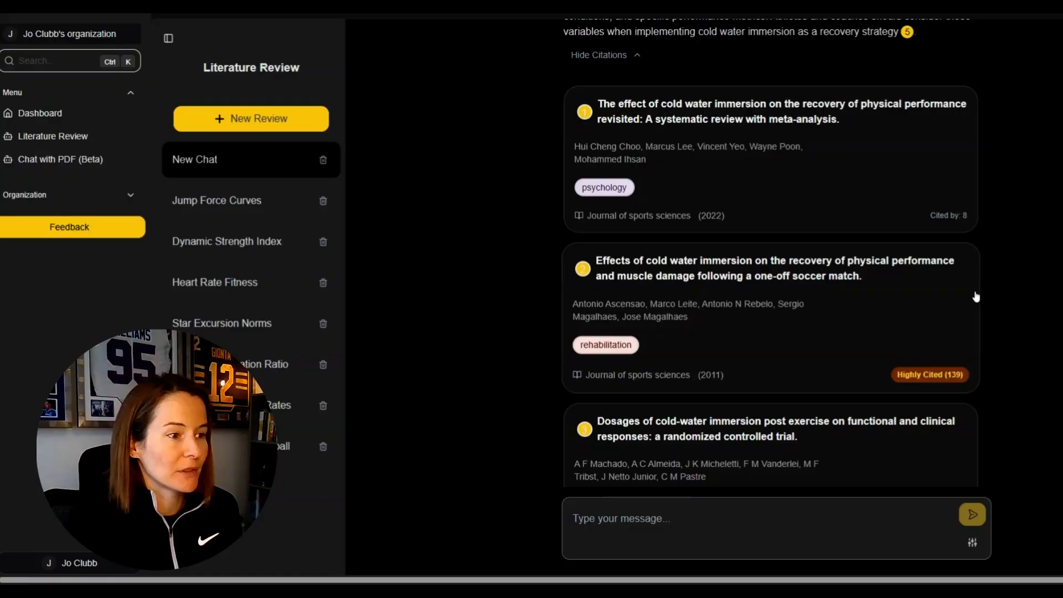
{"action": "scroll", "scroll_direction": "down", "scroll_amount": 3}
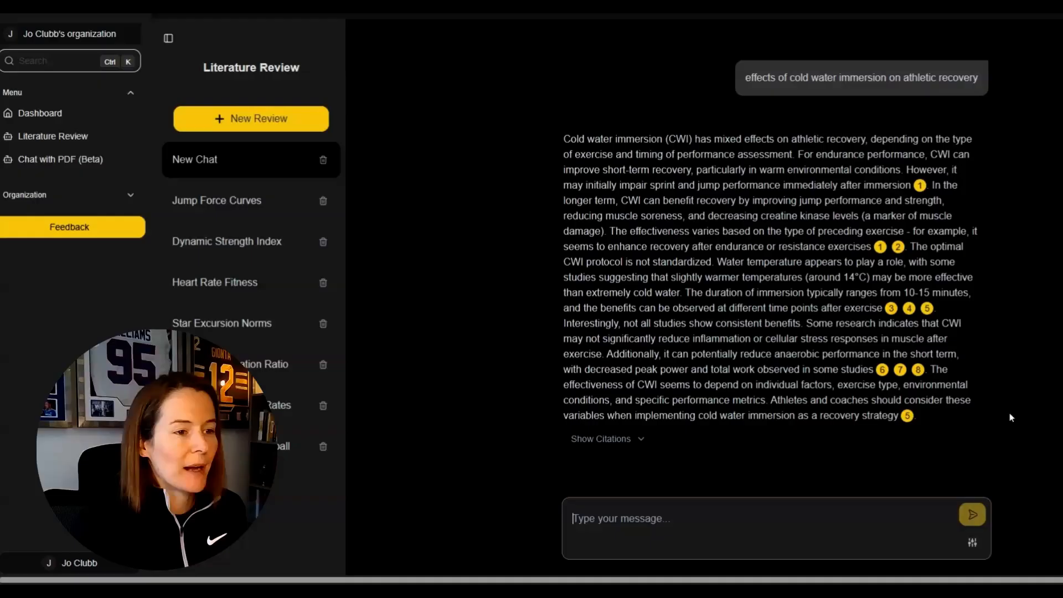
{"action": "mouse_move", "coordinate": [1015, 411]}
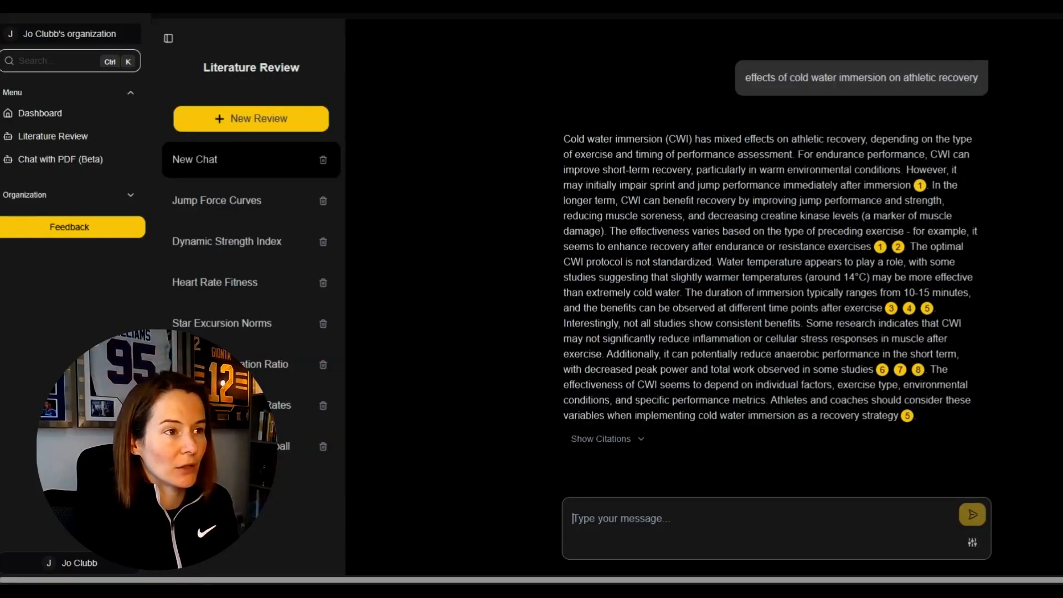
Ask the follow-up 'what about in soccer?' and read the reply
{"action": "type", "text": "what abo"}
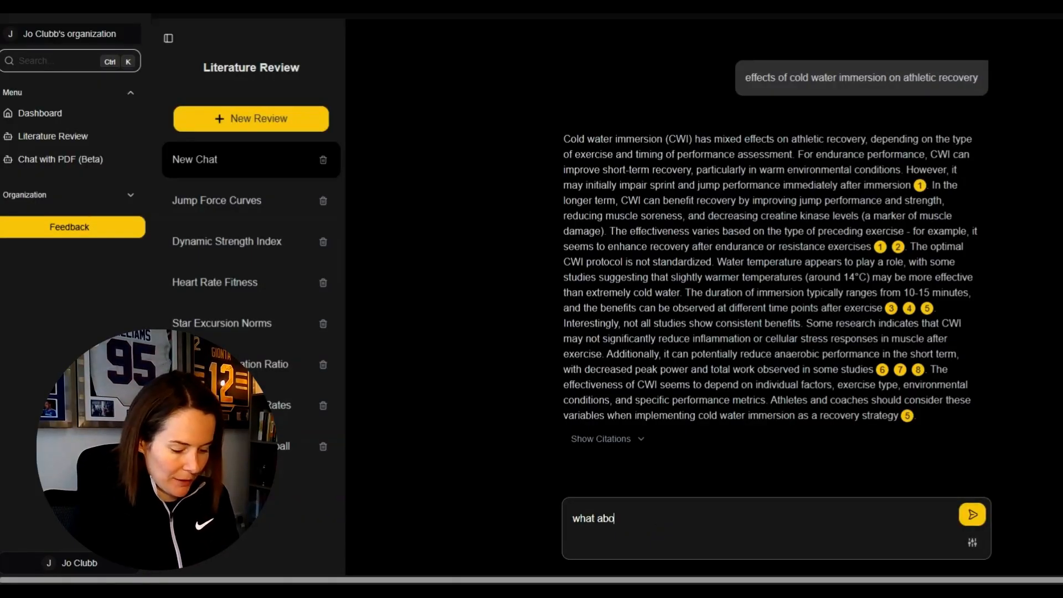
{"action": "left_click", "coordinate": [971, 514]}
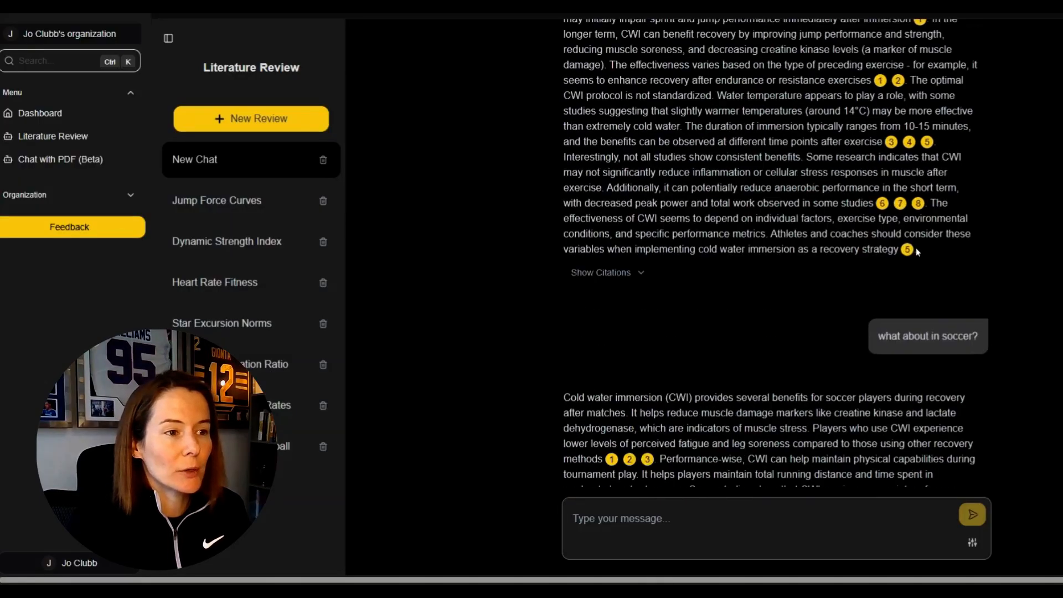
{"action": "scroll", "scroll_direction": "up", "scroll_amount": 3}
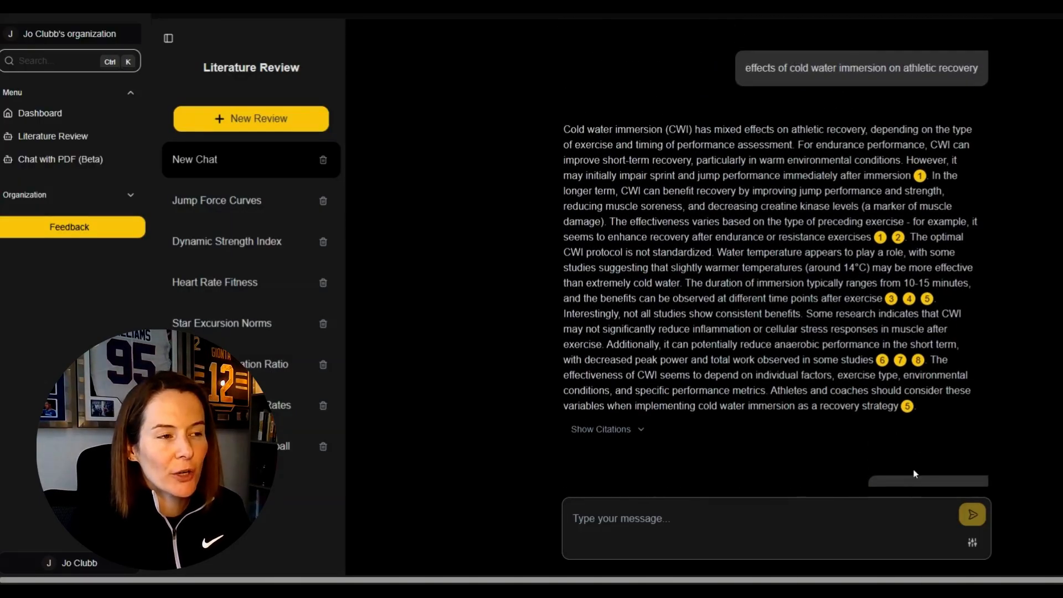
{"action": "mouse_move", "coordinate": [927, 87]}
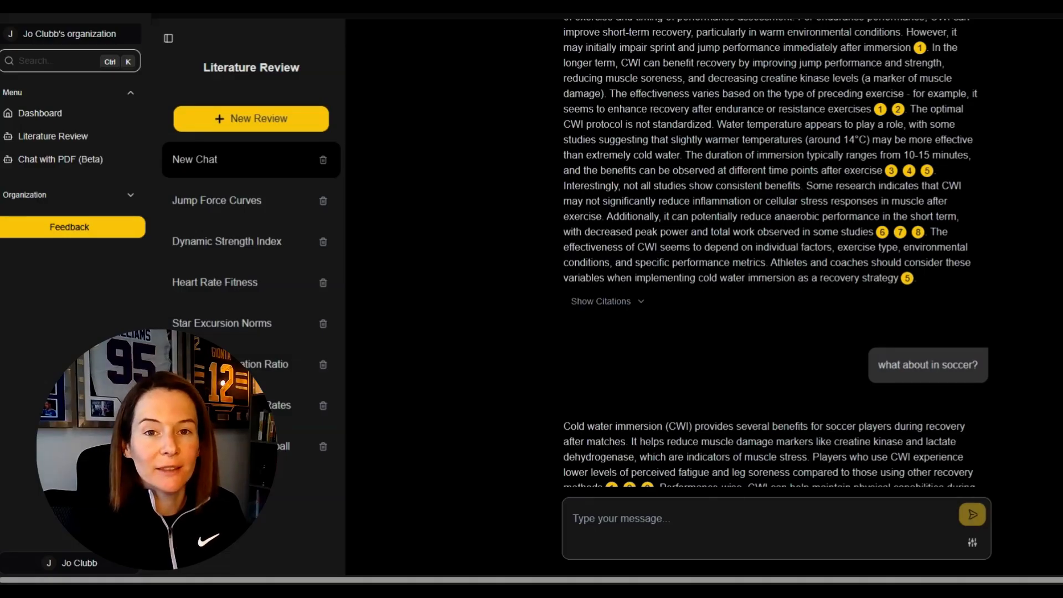
{"action": "scroll", "scroll_direction": "up", "scroll_amount": 3}
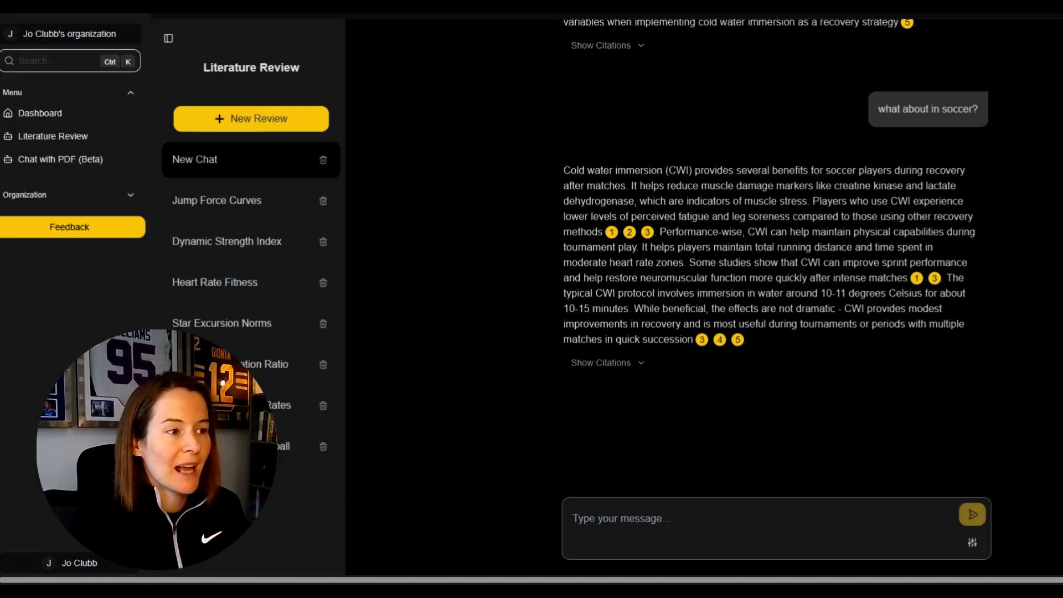
Show the soccer-specific studies cited under the reply and scroll through them
{"action": "left_click", "coordinate": [601, 363]}
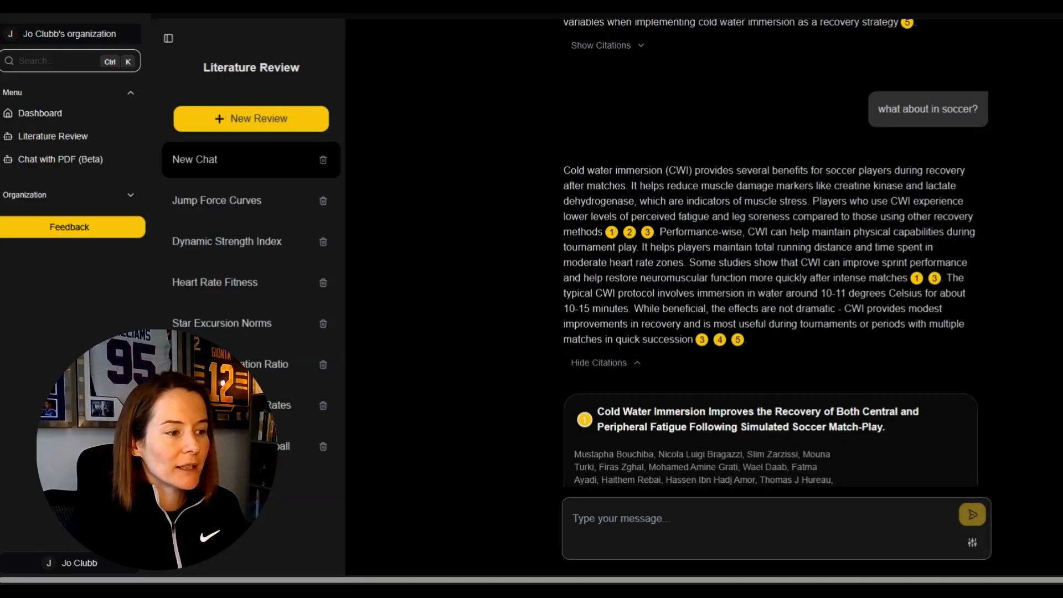
{"action": "mouse_move", "coordinate": [646, 232]}
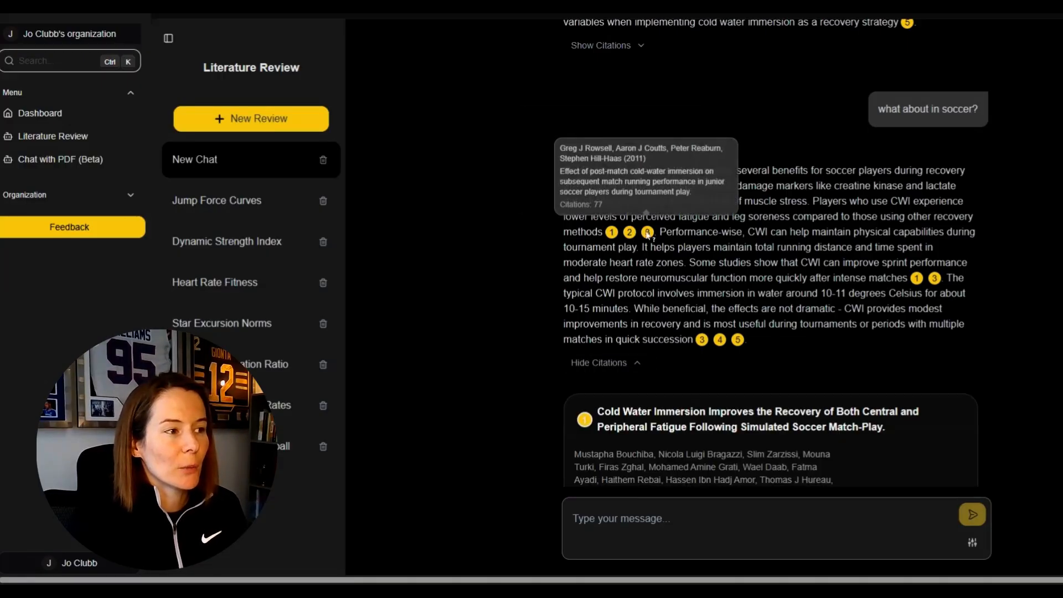
{"action": "scroll", "scroll_direction": "down", "scroll_amount": 3}
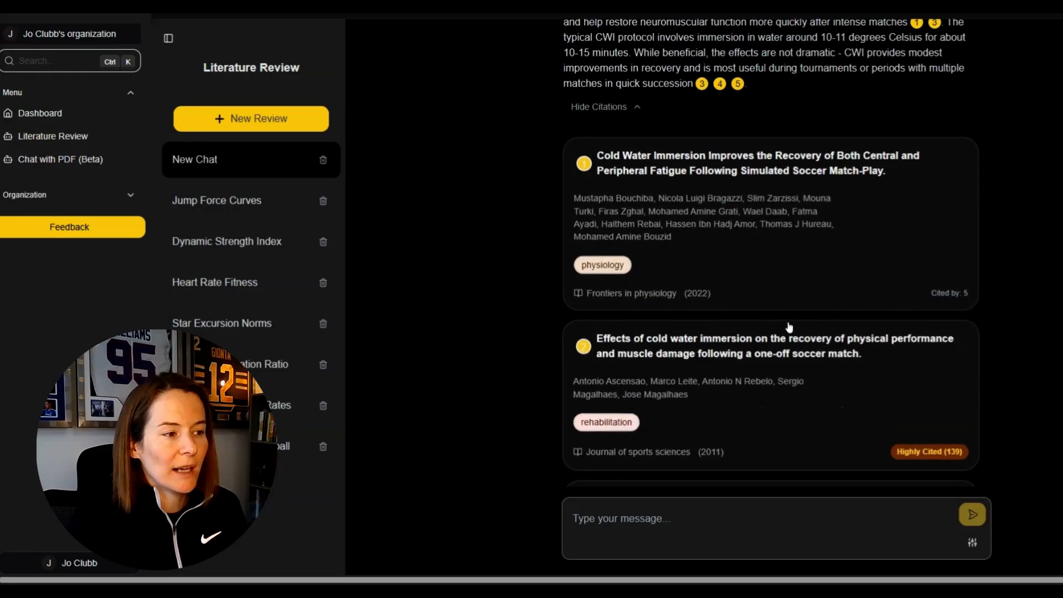
{"action": "scroll", "scroll_direction": "down", "scroll_amount": 3}
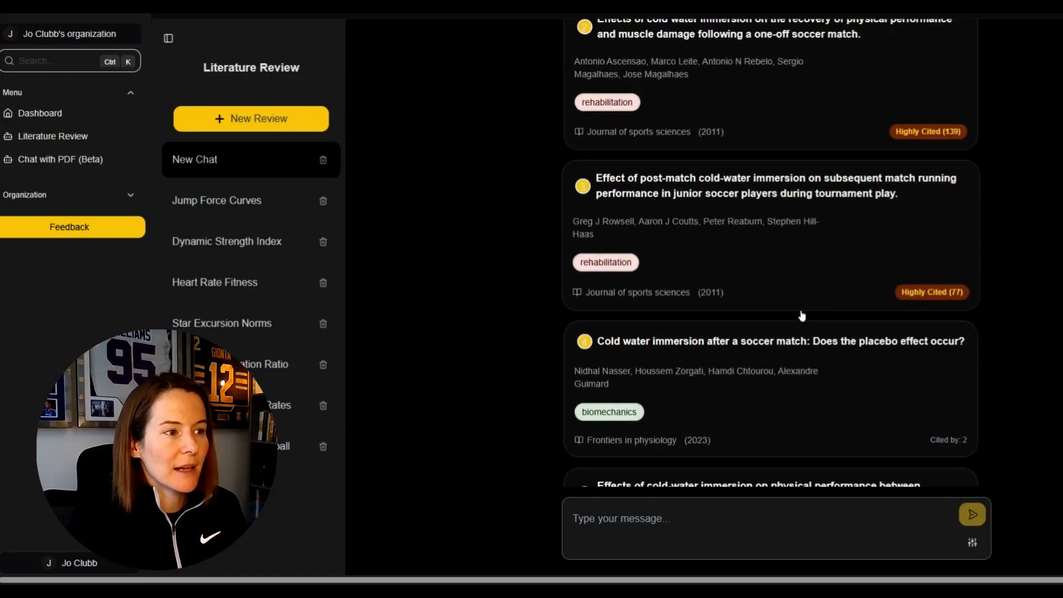
{"action": "mouse_move", "coordinate": [737, 197]}
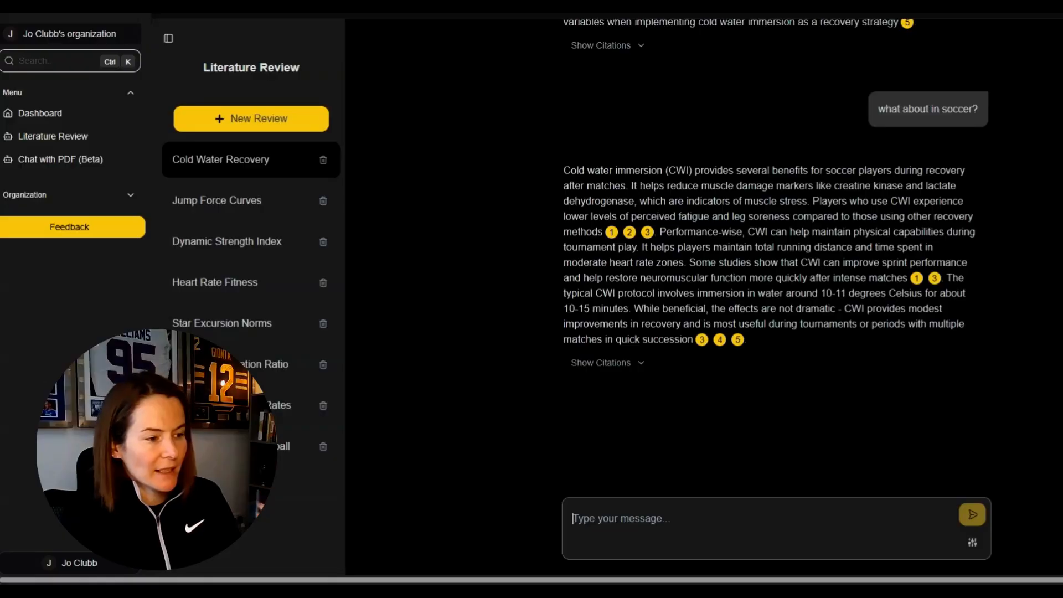
Ask the follow-up 'what about the negative effects?' and read the reply
{"action": "type", "text": "what about"}
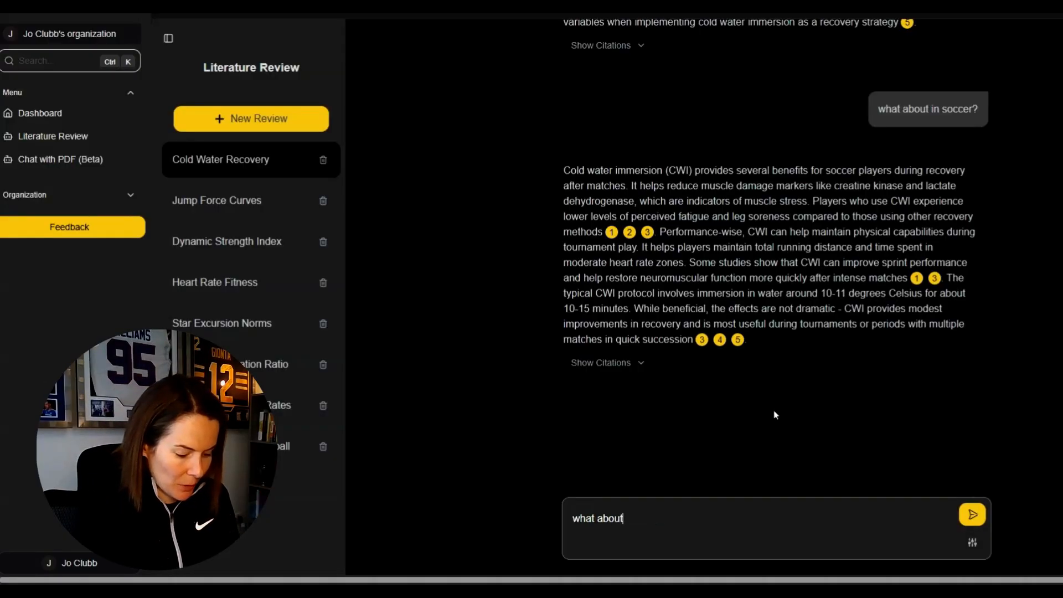
{"action": "left_click", "coordinate": [970, 514]}
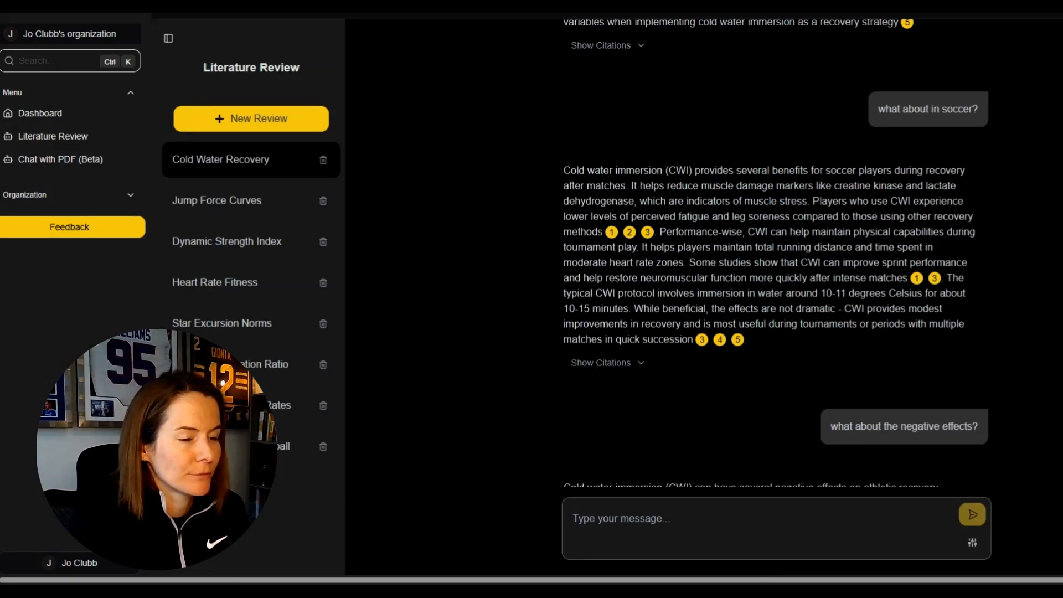
{"action": "scroll", "scroll_direction": "down", "scroll_amount": 3}
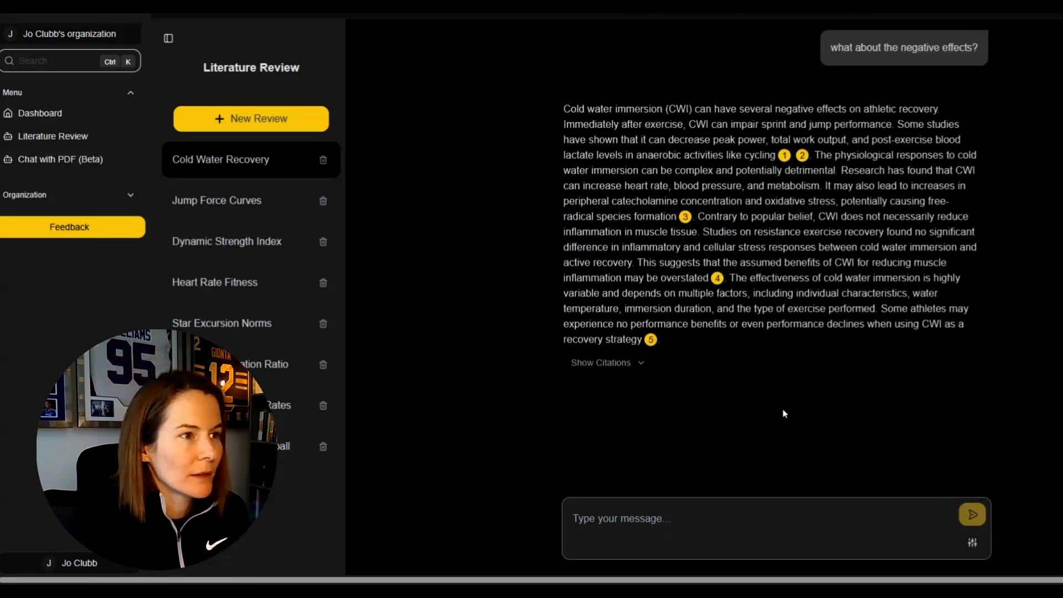
{"action": "mouse_move", "coordinate": [784, 154]}
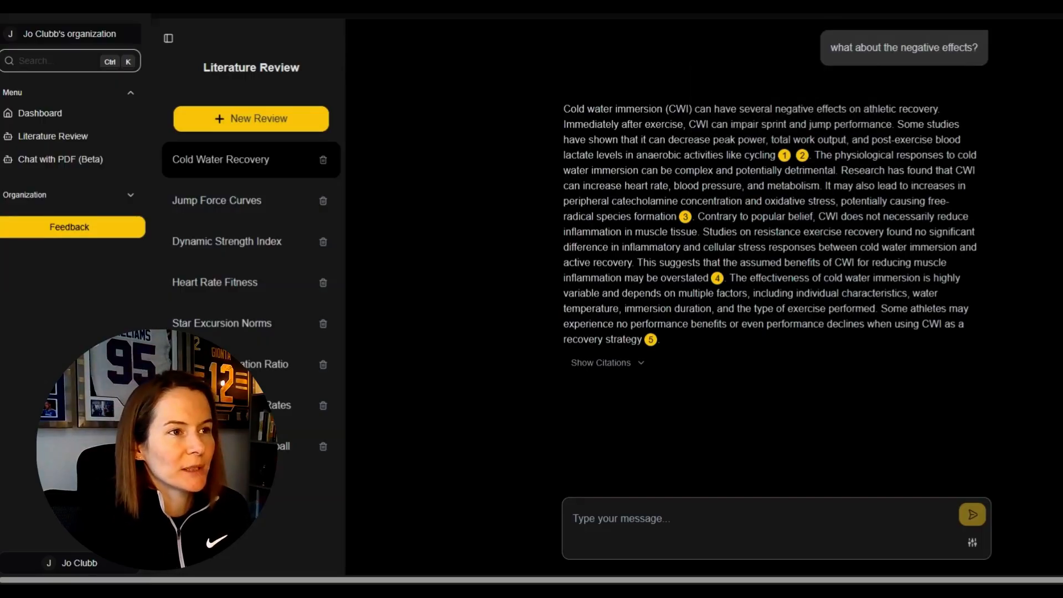
Show the studies behind the negative-effects answer and scroll through the cards
{"action": "left_click", "coordinate": [605, 362]}
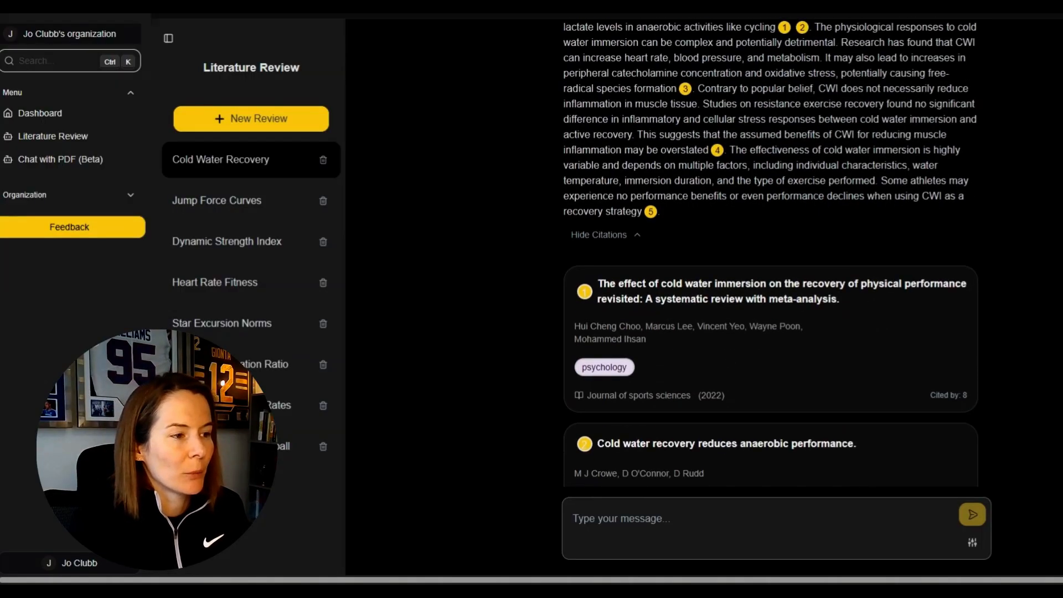
{"action": "scroll", "scroll_direction": "down", "scroll_amount": 3}
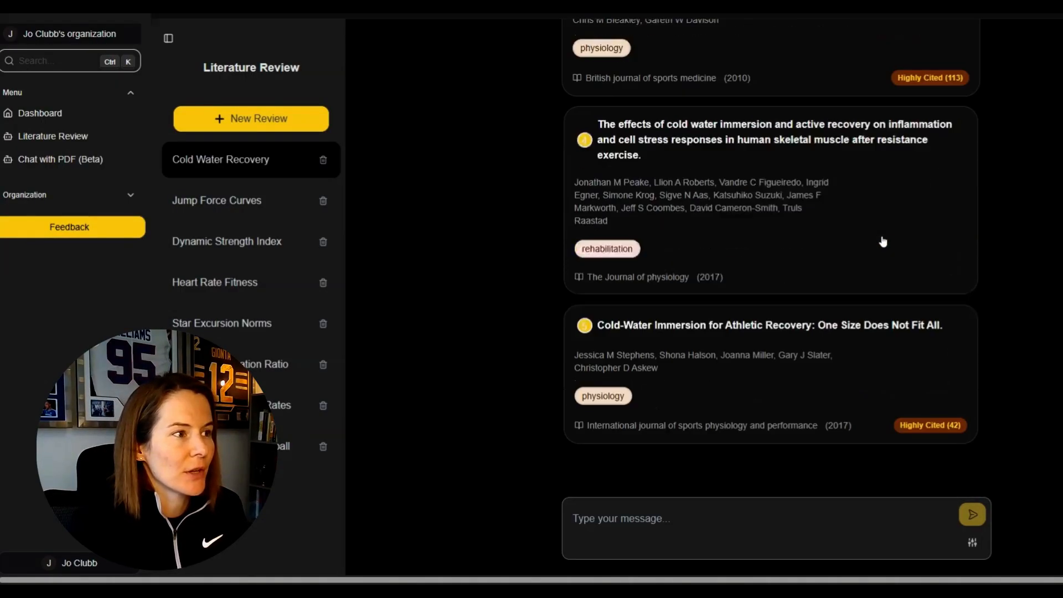
{"action": "scroll", "scroll_direction": "up", "scroll_amount": 3}
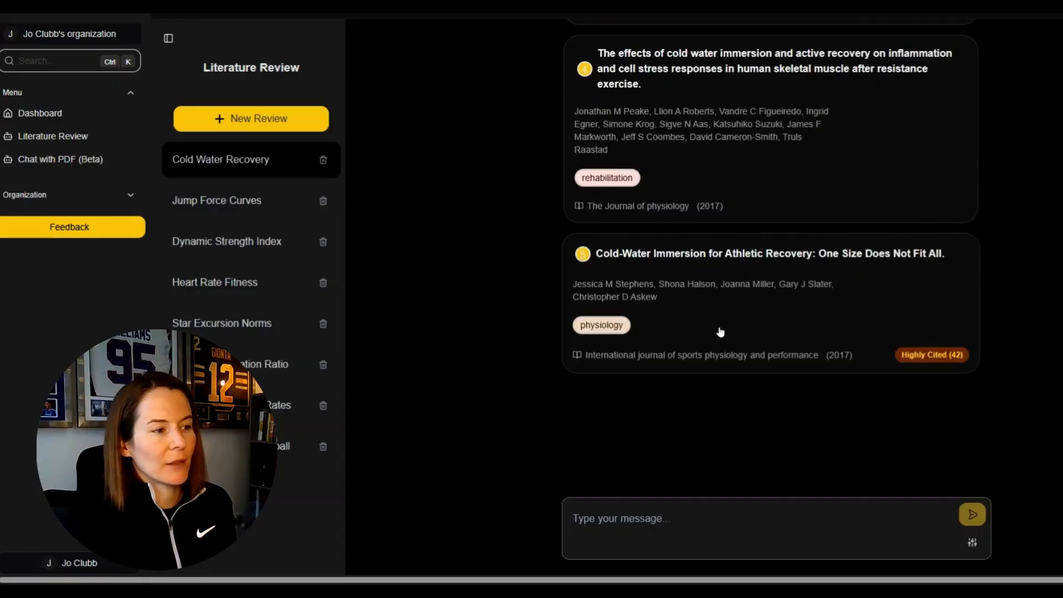
{"action": "scroll", "scroll_direction": "down", "scroll_amount": 3}
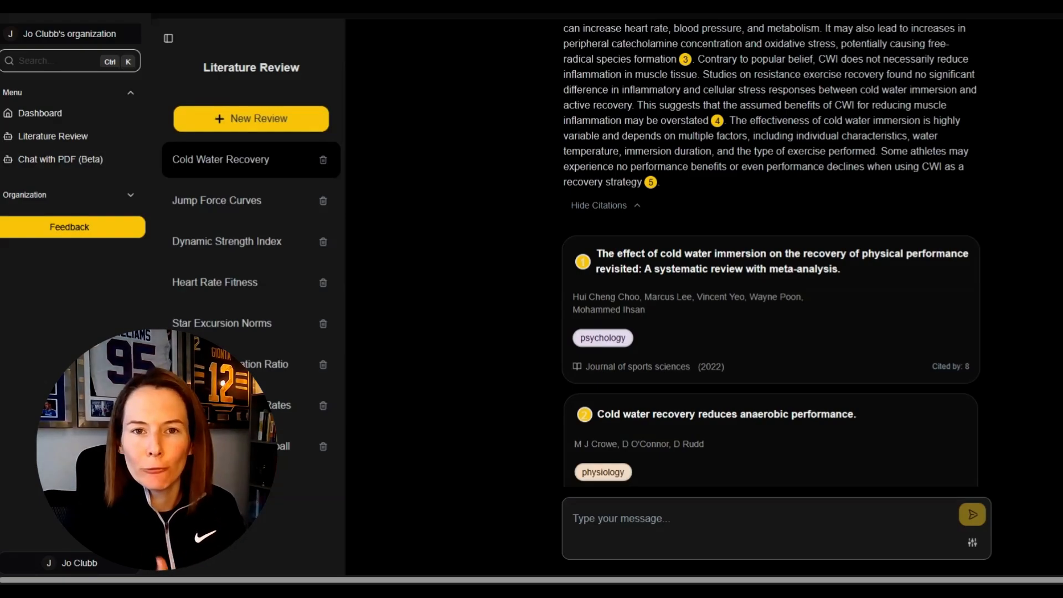
{"action": "left_click", "coordinate": [169, 38]}
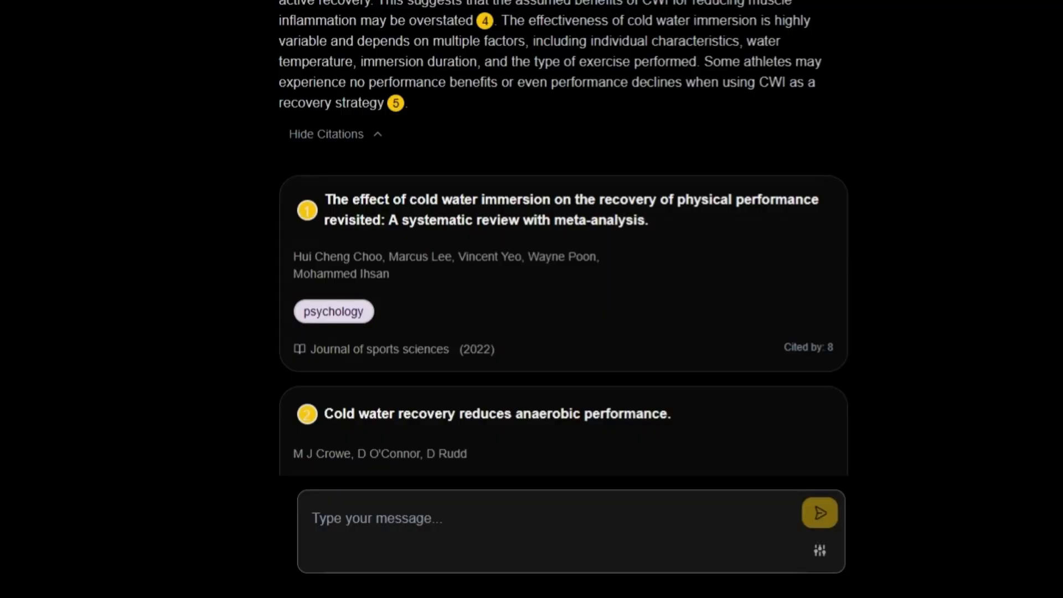
{"action": "left_click", "coordinate": [819, 550]}
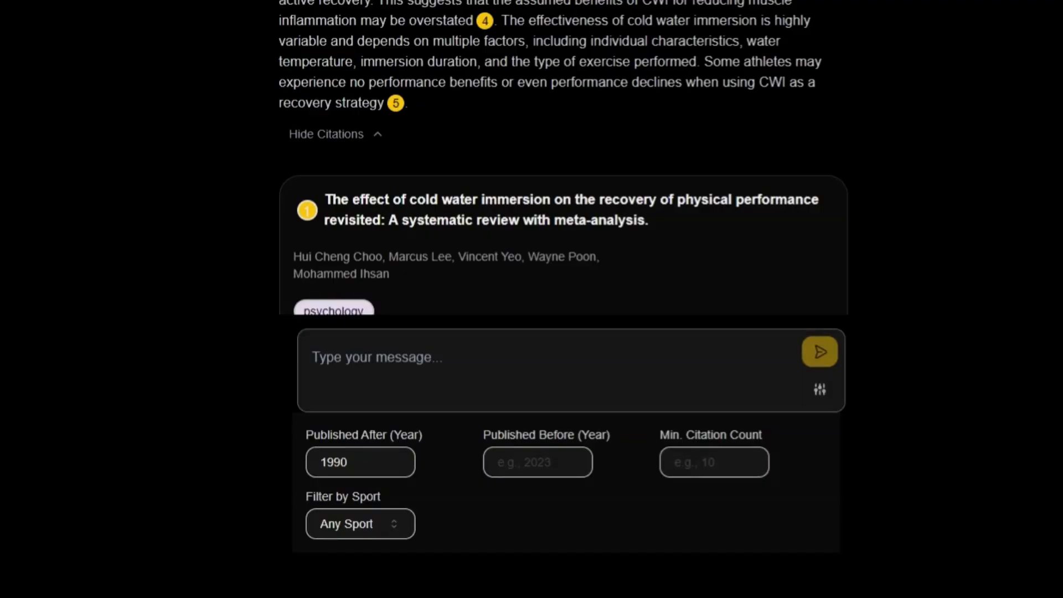
{"action": "mouse_move", "coordinate": [402, 585]}
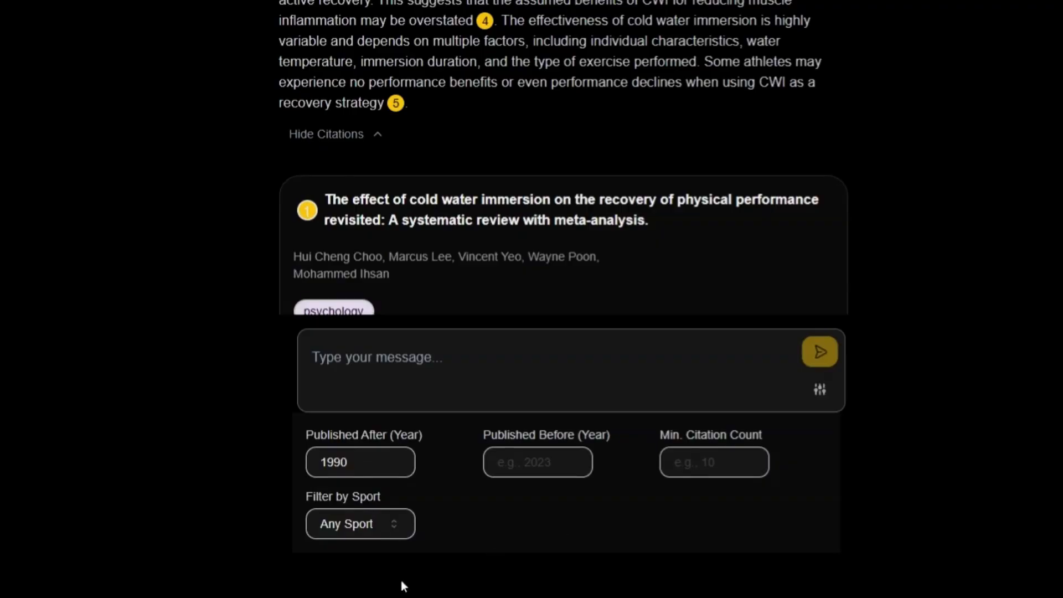
{"action": "left_click", "coordinate": [360, 524]}
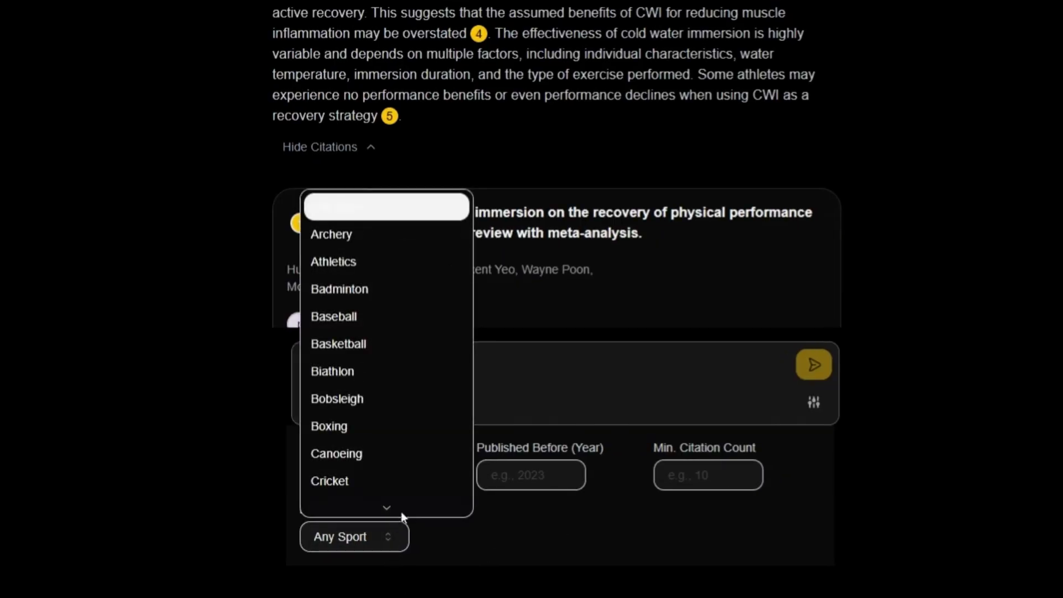
{"action": "scroll", "scroll_direction": "down", "scroll_amount": 3}
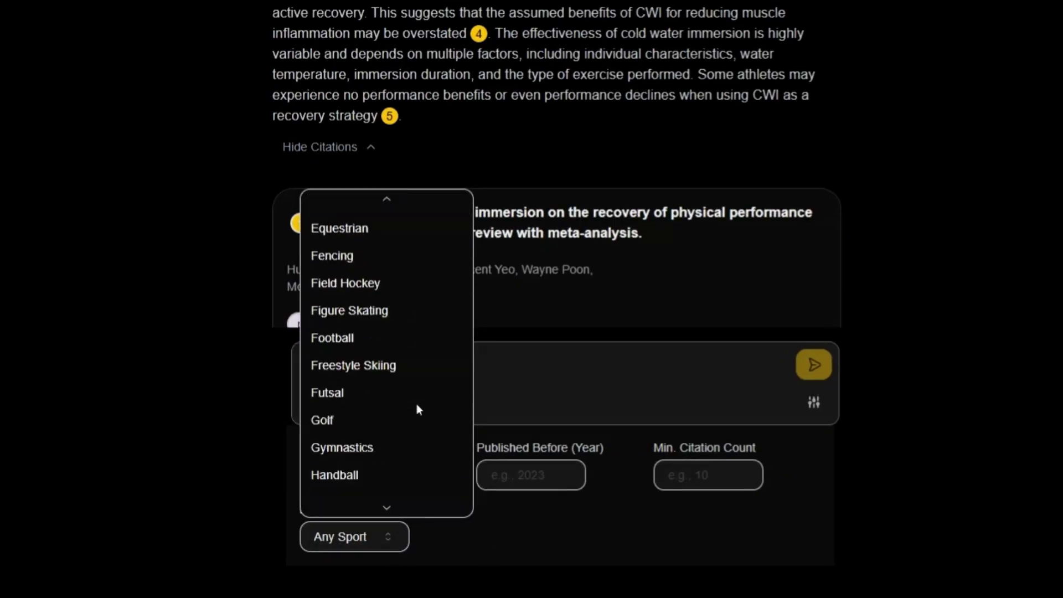
{"action": "scroll", "scroll_direction": "down", "scroll_amount": 3}
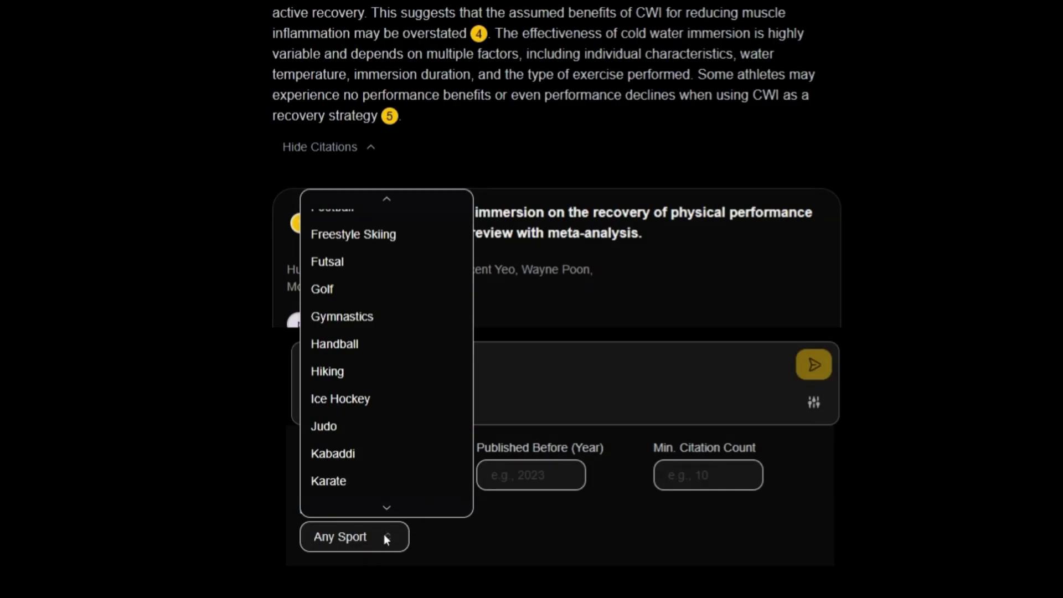
{"action": "left_click", "coordinate": [353, 537]}
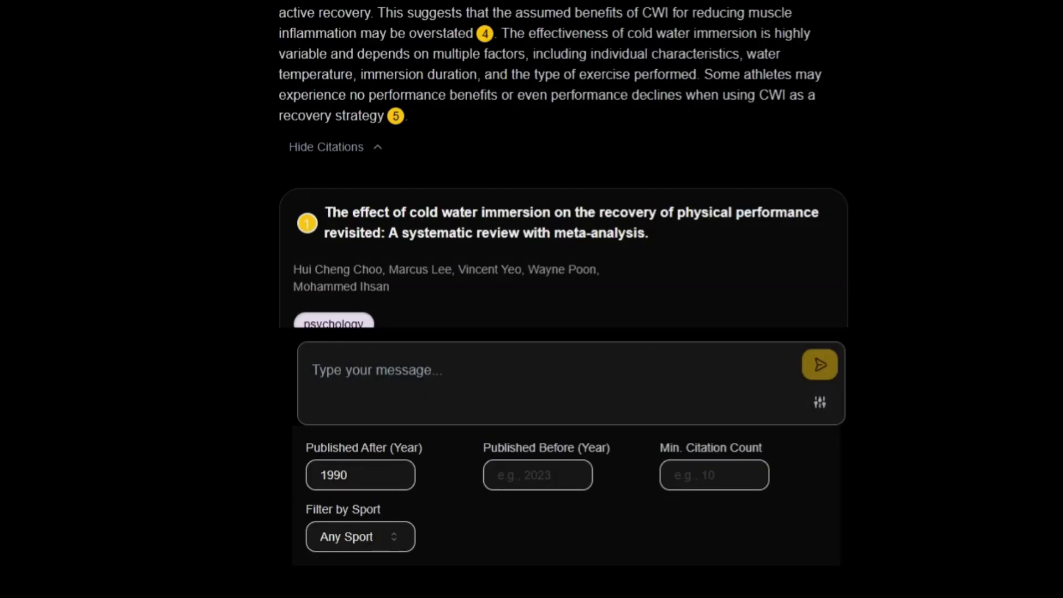
{"action": "left_click", "coordinate": [360, 537]}
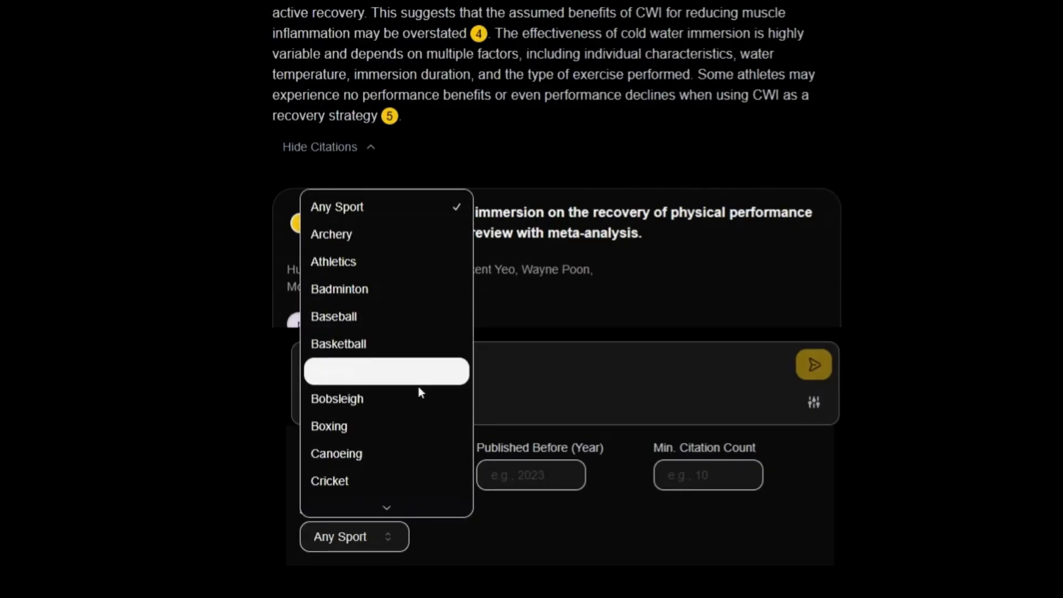
{"action": "scroll", "scroll_direction": "down", "scroll_amount": 3}
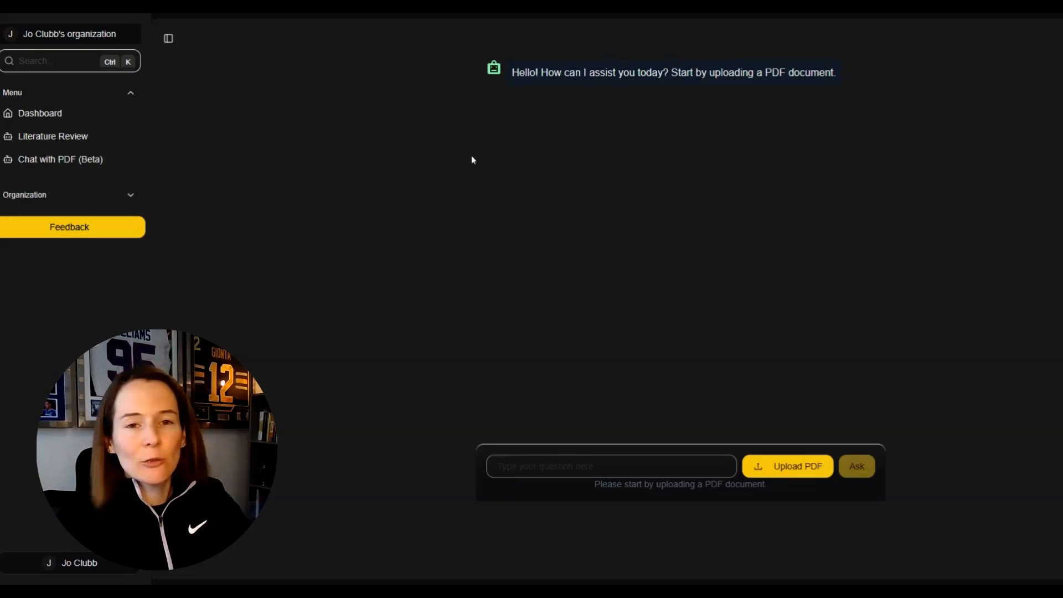
{"action": "mouse_move", "coordinate": [513, 182]}
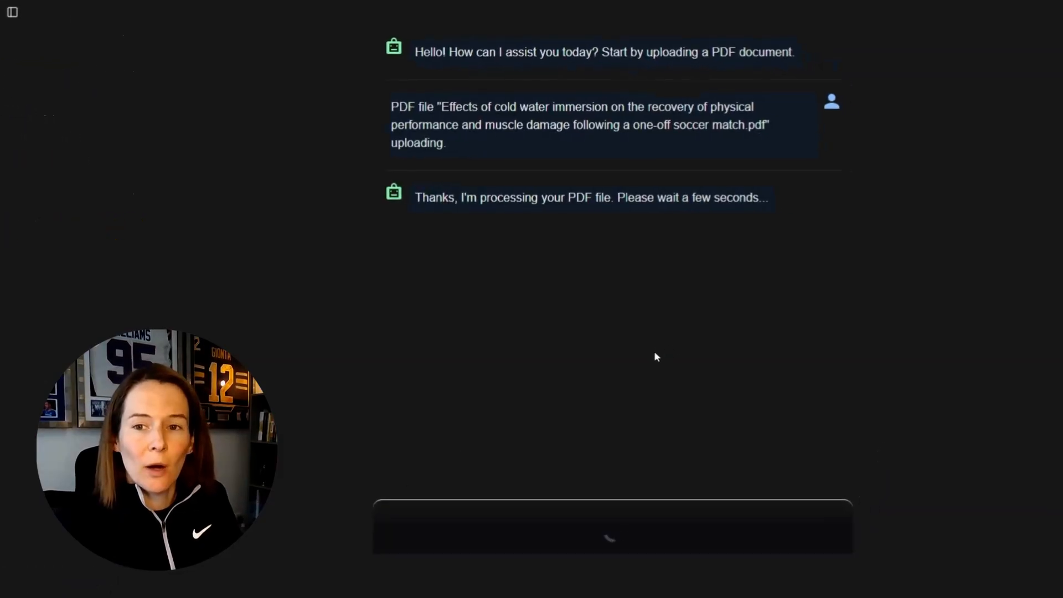
{"action": "mouse_move", "coordinate": [532, 246]}
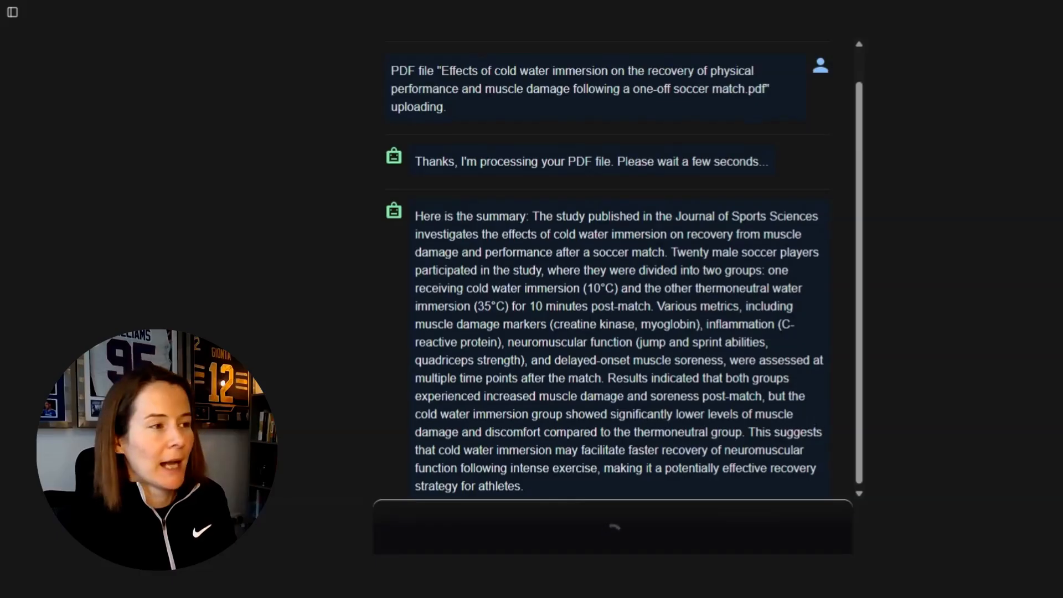
Scroll the soccer study summary to the embeddings-created message and suggested questions
{"action": "scroll", "scroll_direction": "up", "scroll_amount": 3}
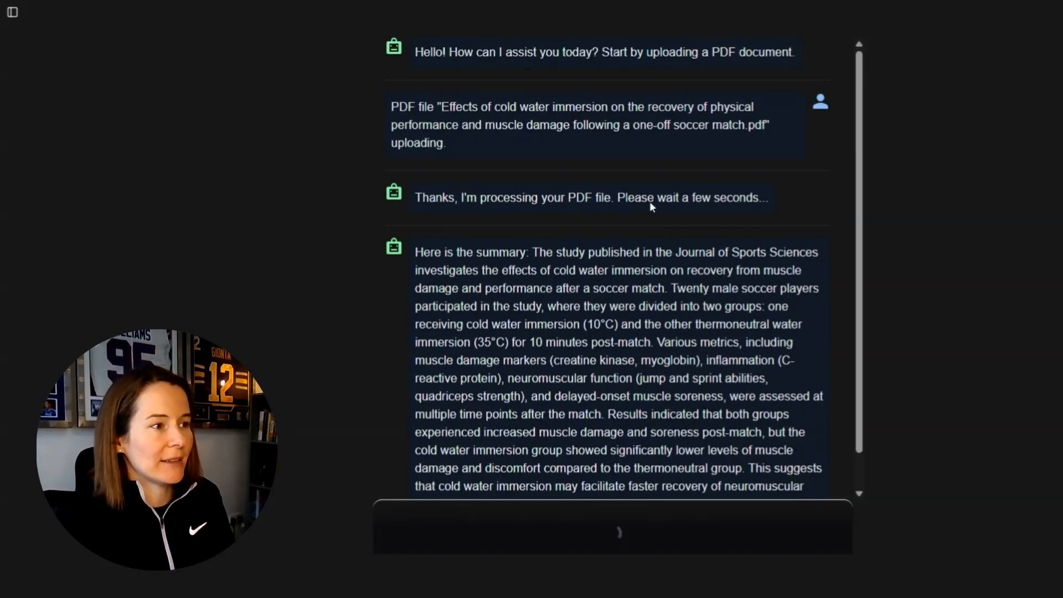
{"action": "mouse_move", "coordinate": [612, 245]}
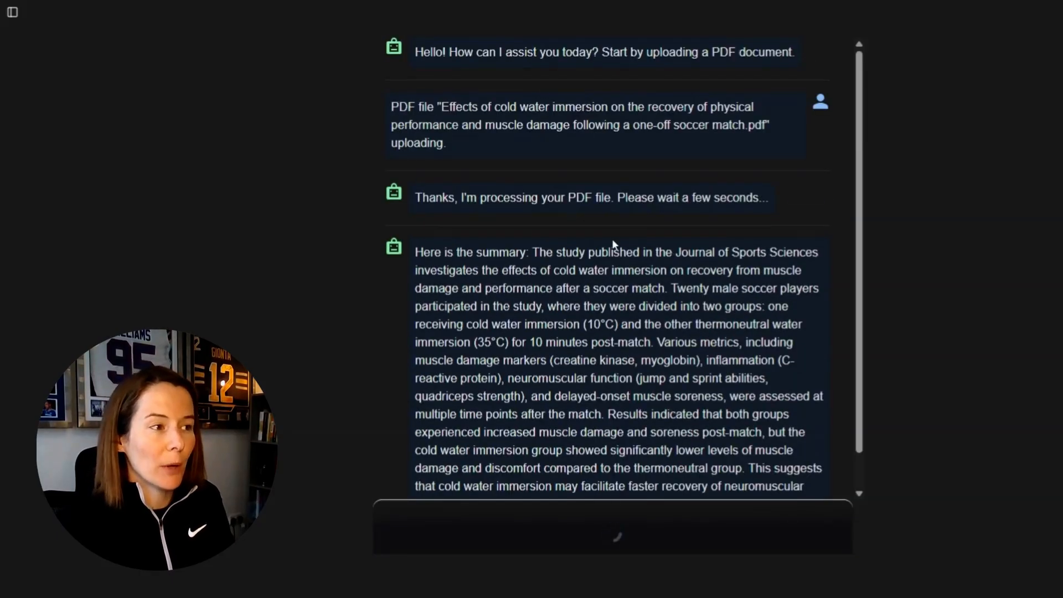
{"action": "scroll", "scroll_direction": "down", "scroll_amount": 3}
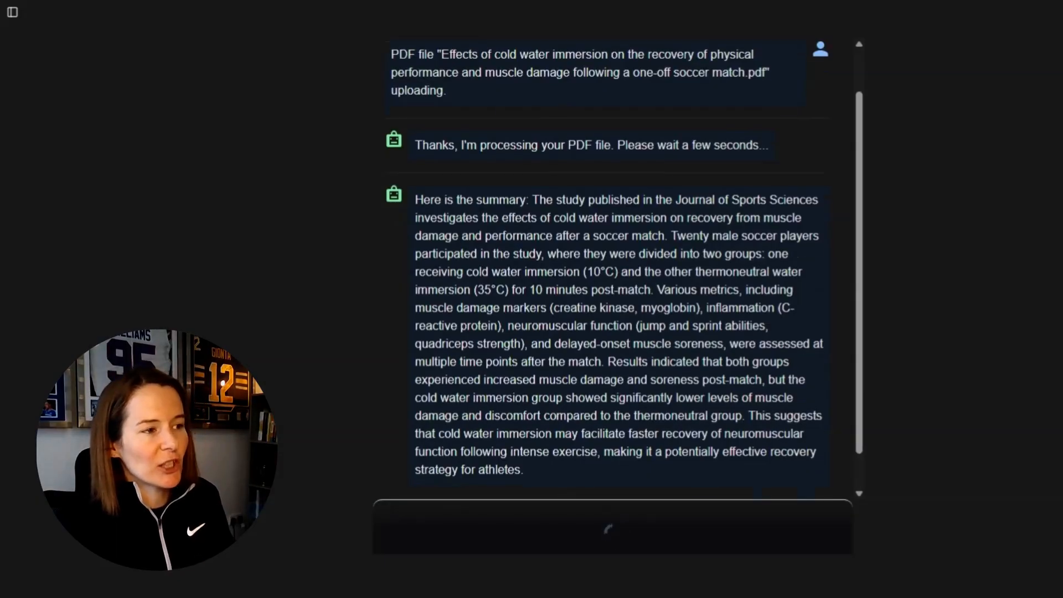
{"action": "scroll", "scroll_direction": "down", "scroll_amount": 3}
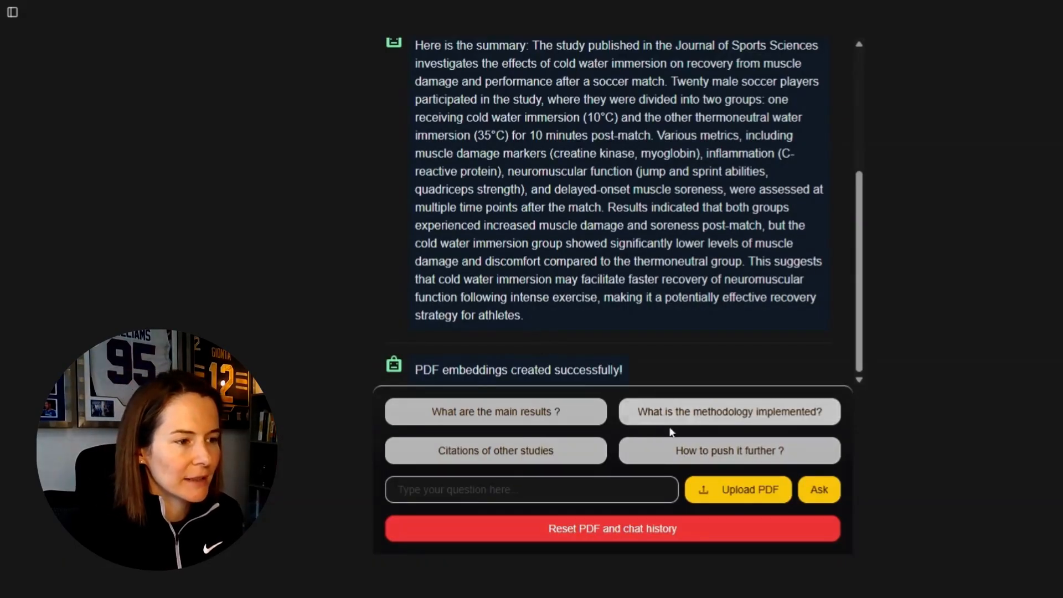
Ask the suggested question 'What is the methodology implemented?' about the soccer study
{"action": "left_click", "coordinate": [729, 411]}
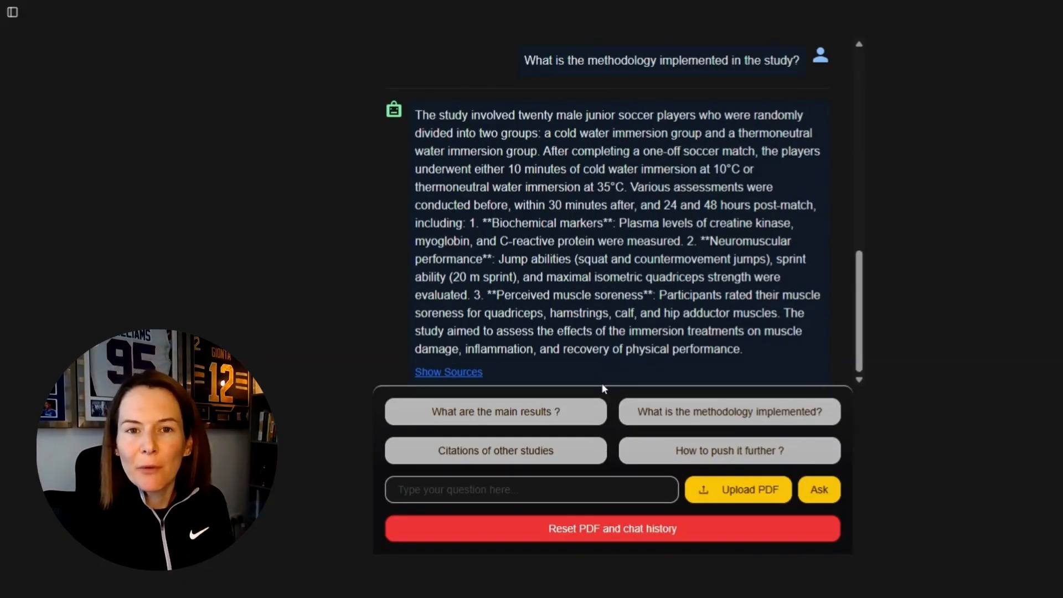
{"action": "mouse_move", "coordinate": [558, 150]}
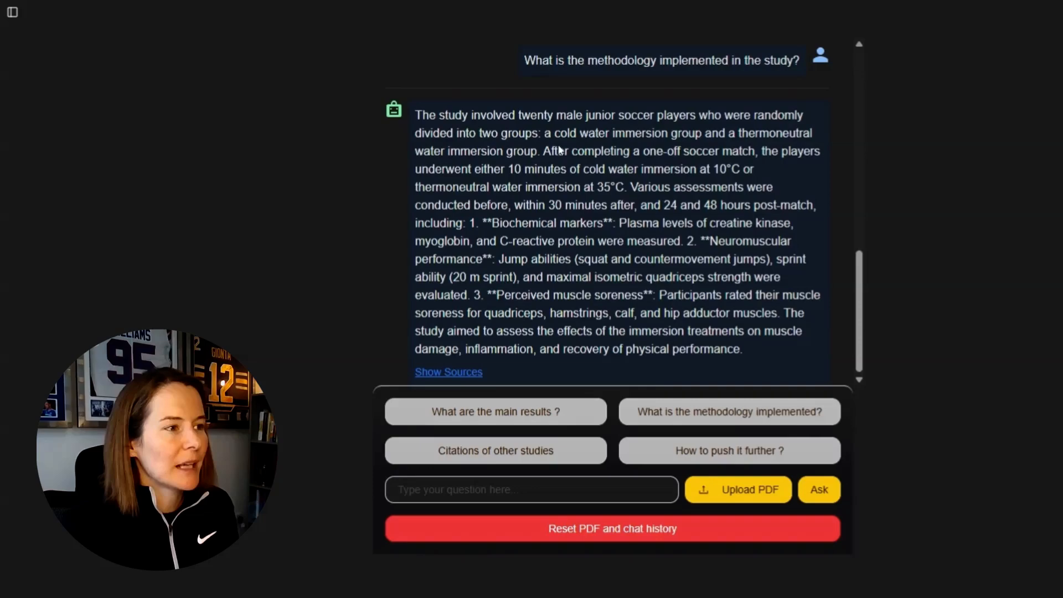
{"action": "mouse_move", "coordinate": [589, 218]}
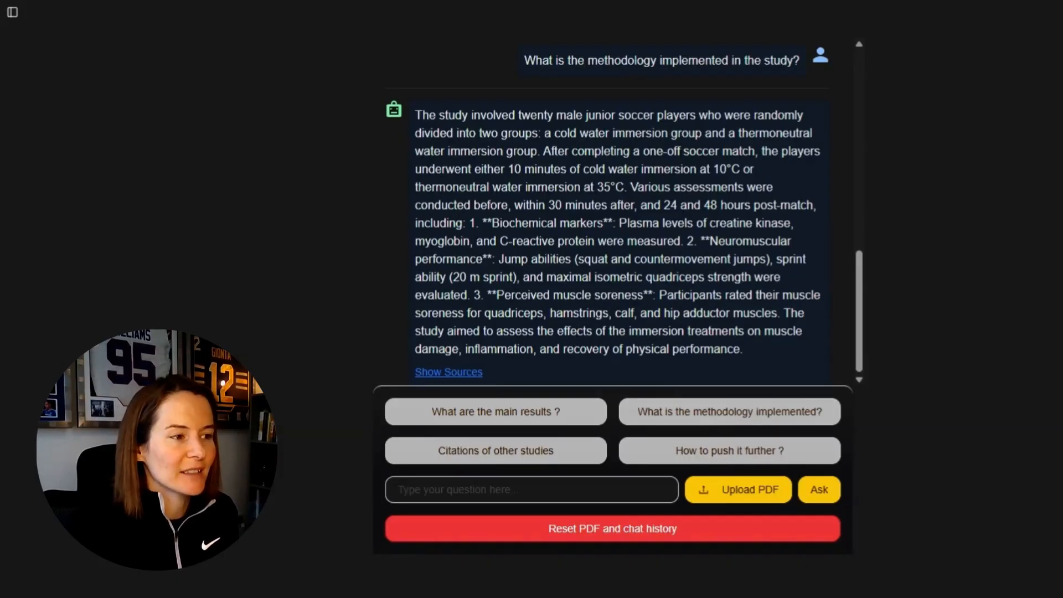
{"action": "mouse_move", "coordinate": [597, 419]}
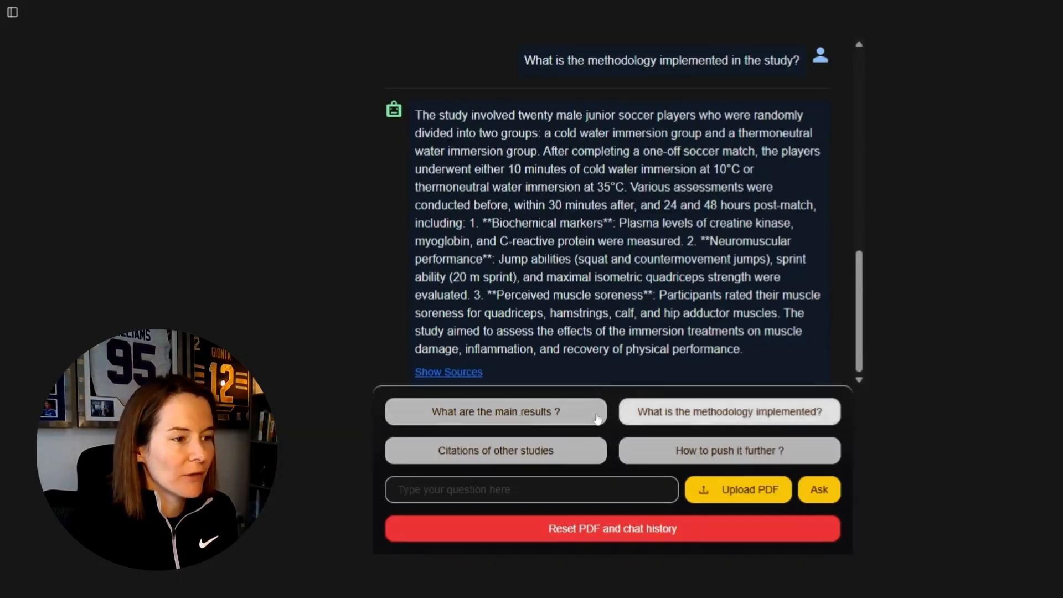
Ask 'what are the limitations to the study?' and scroll through the seven listed limitations
{"action": "type", "text": "wha"}
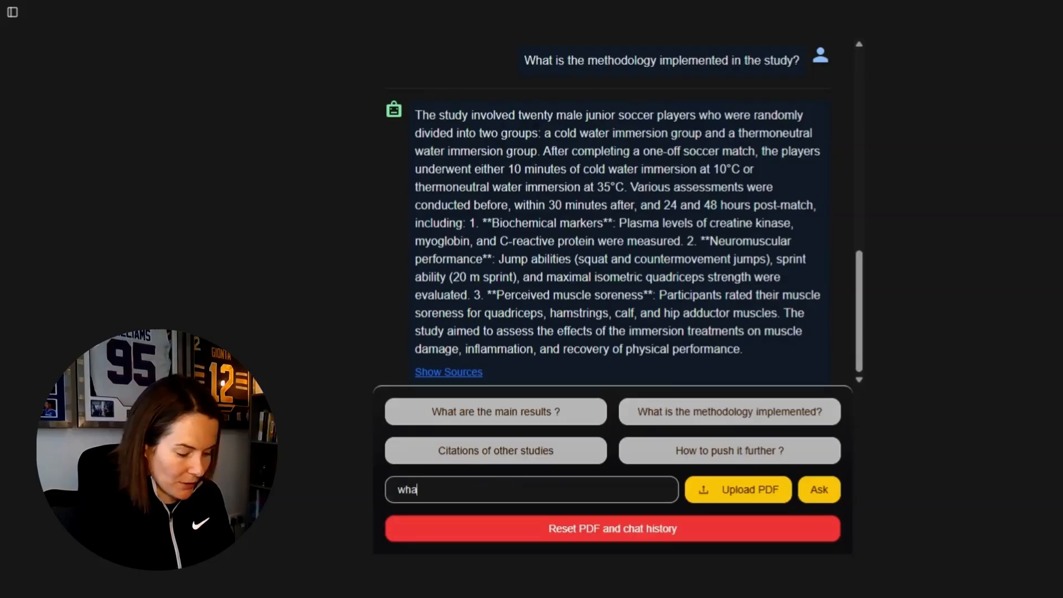
{"action": "type", "text": "what are the limitati"}
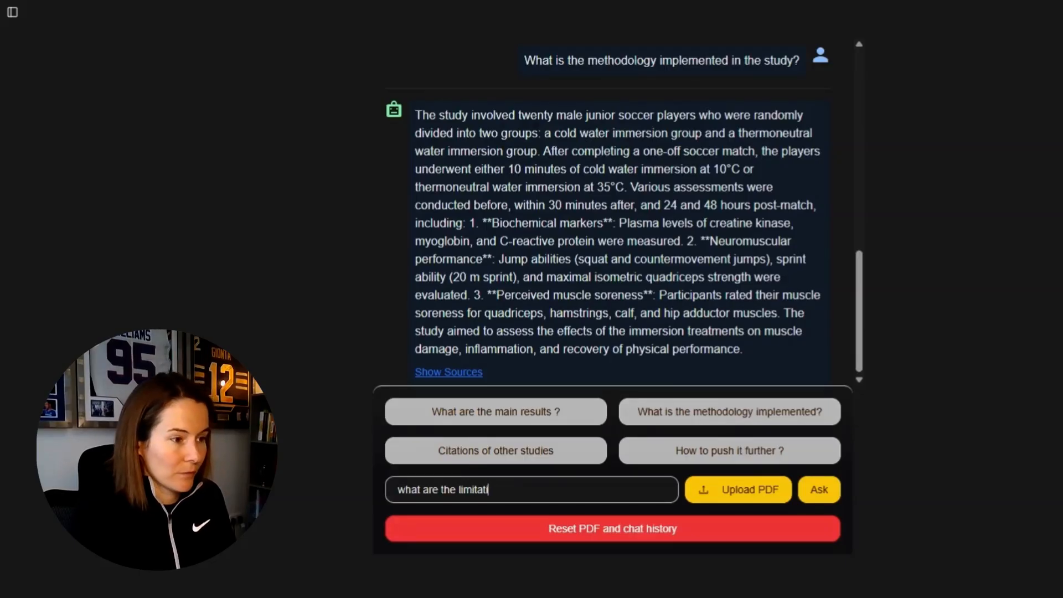
{"action": "left_click", "coordinate": [819, 490]}
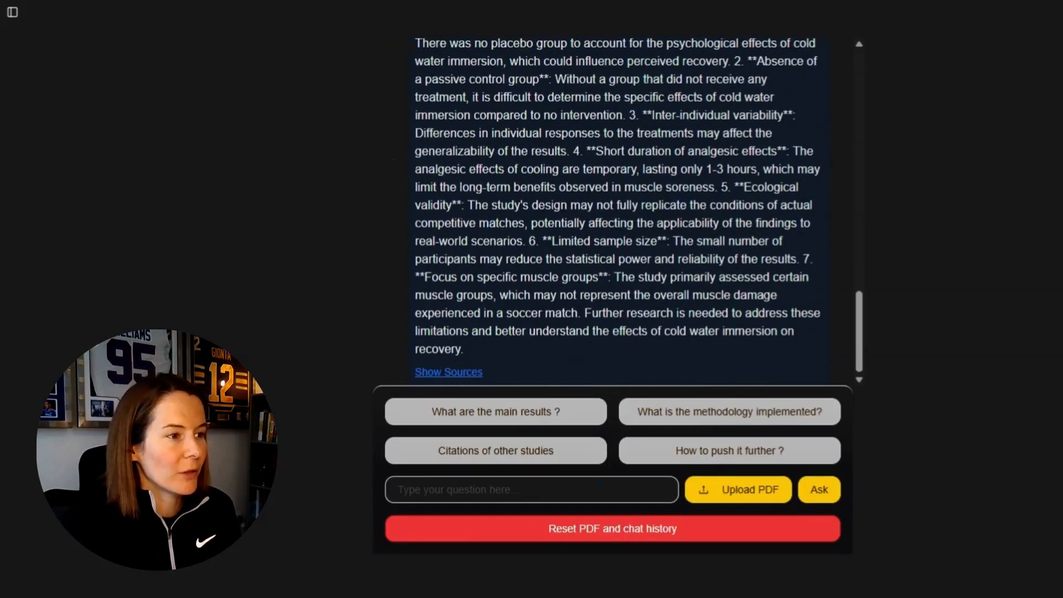
{"action": "scroll", "scroll_direction": "up", "scroll_amount": 3}
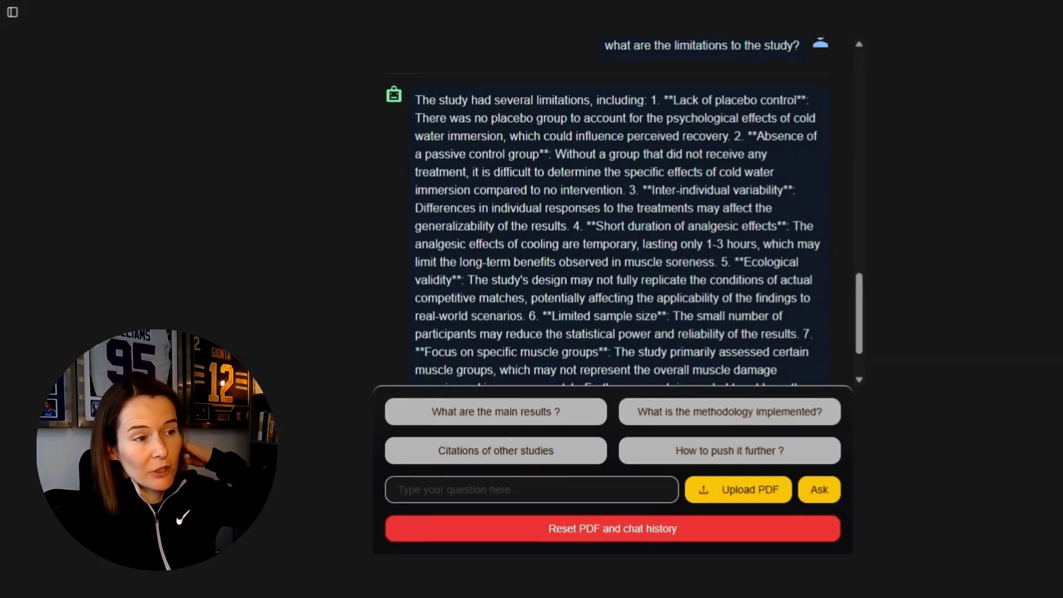
{"action": "mouse_move", "coordinate": [546, 221]}
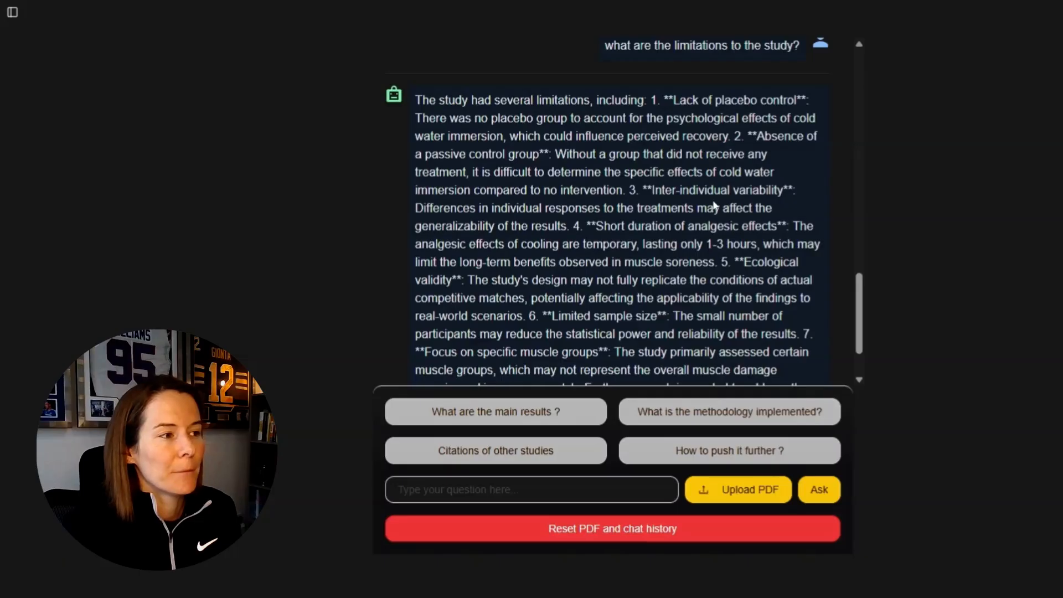
{"action": "scroll", "scroll_direction": "down", "scroll_amount": 3}
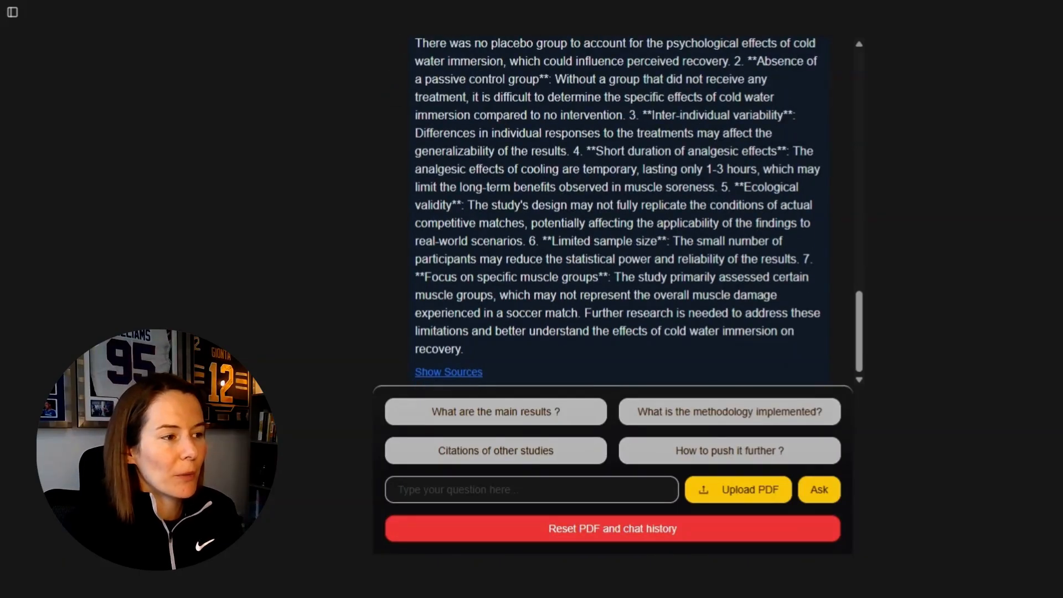